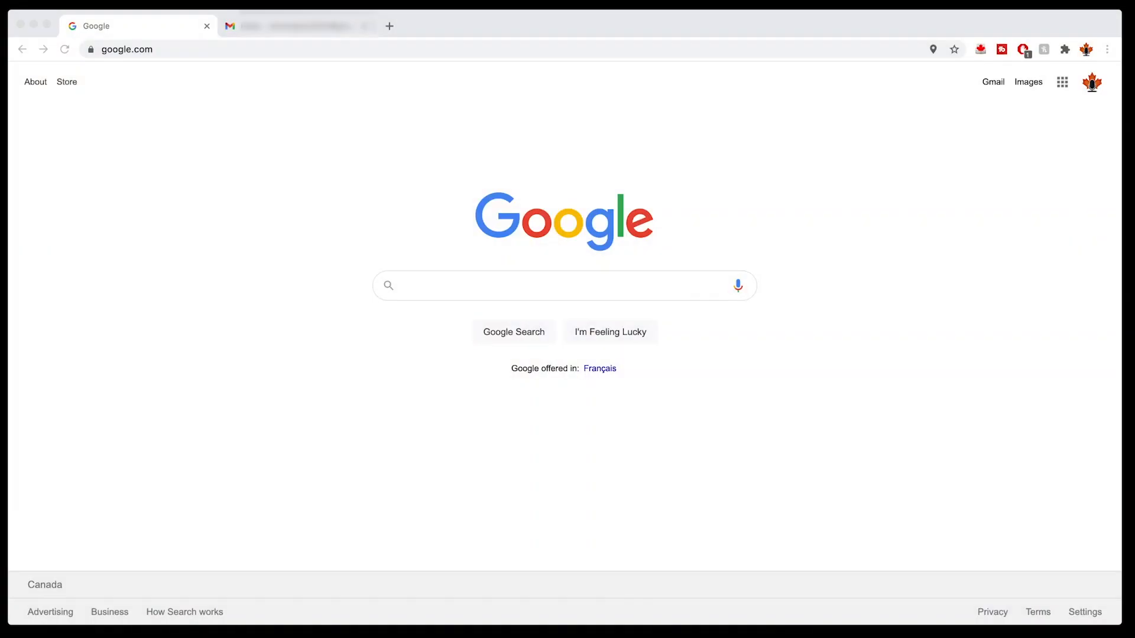
# Search Google for 'GCKey login canada' to find the IRCC secure account sign-in page
pyautogui.click(562, 285)
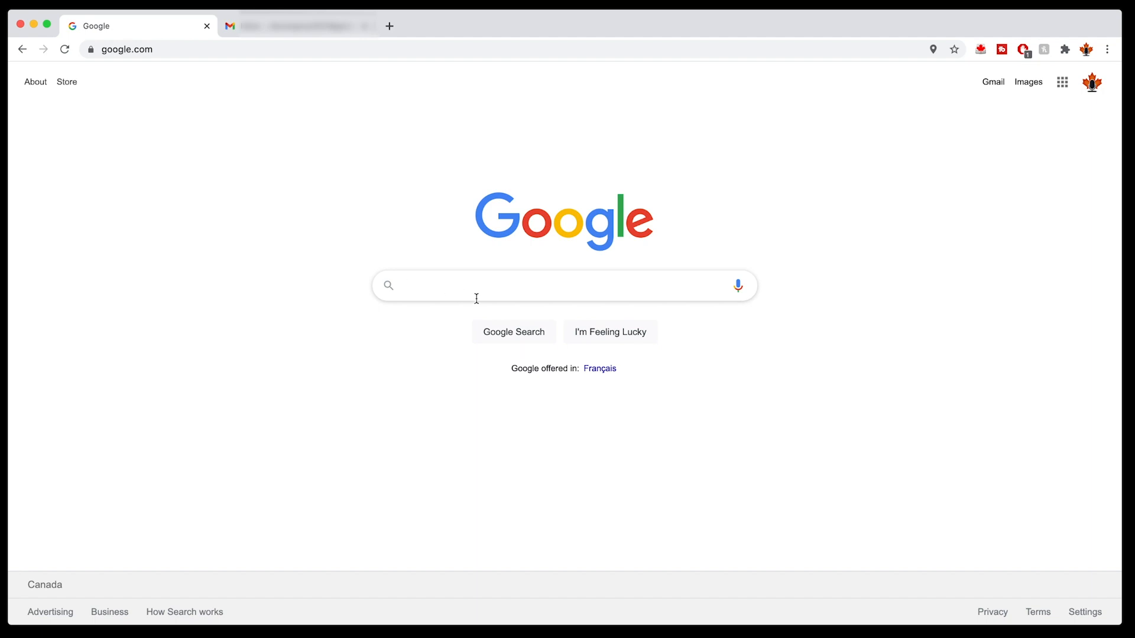
pyautogui.moveTo(478, 296)
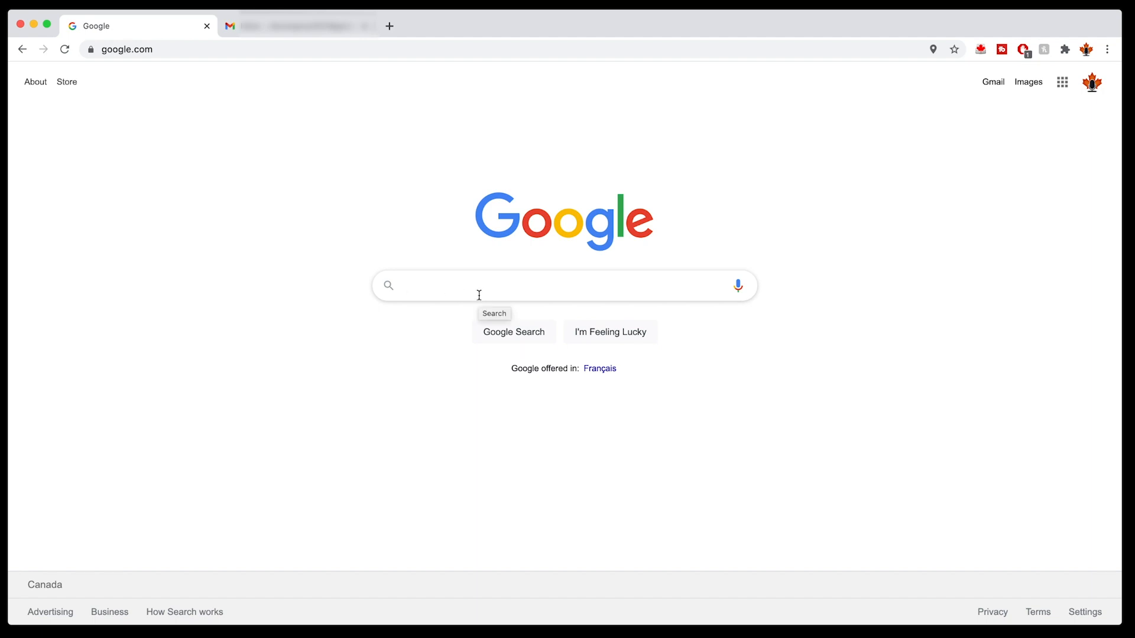
pyautogui.write('GC')
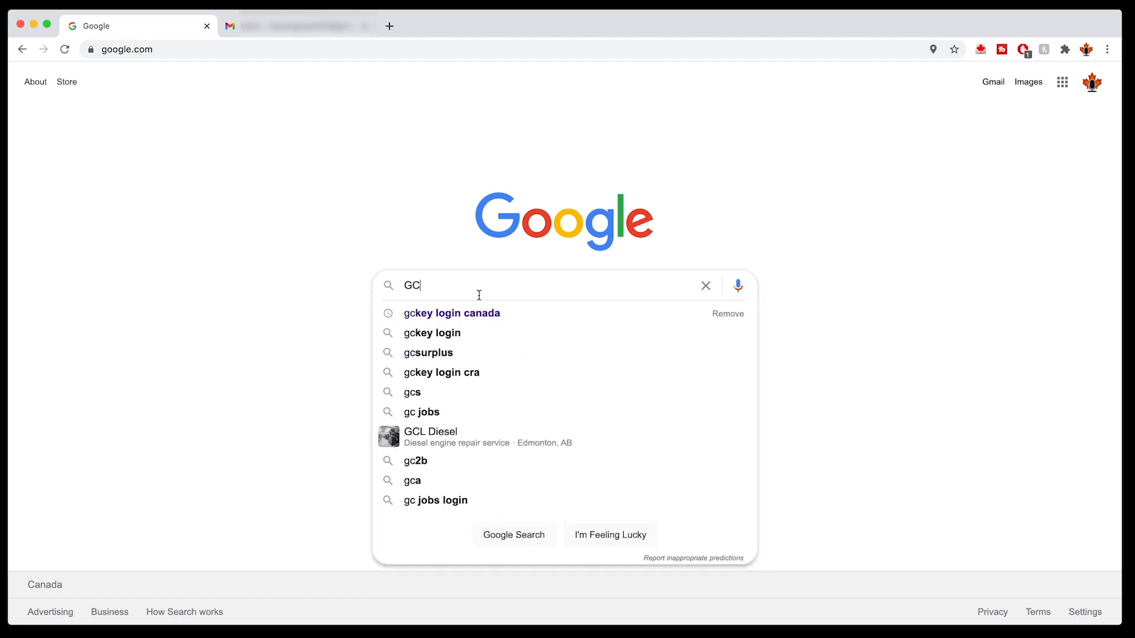
pyautogui.write('Key login canada')
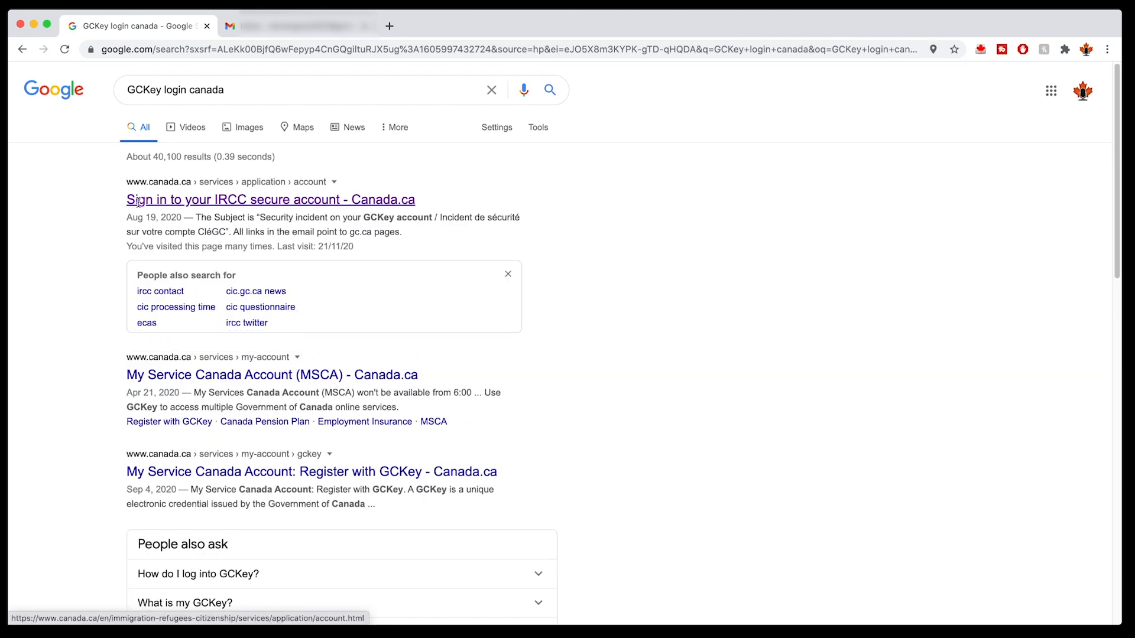
pyautogui.moveTo(244, 201)
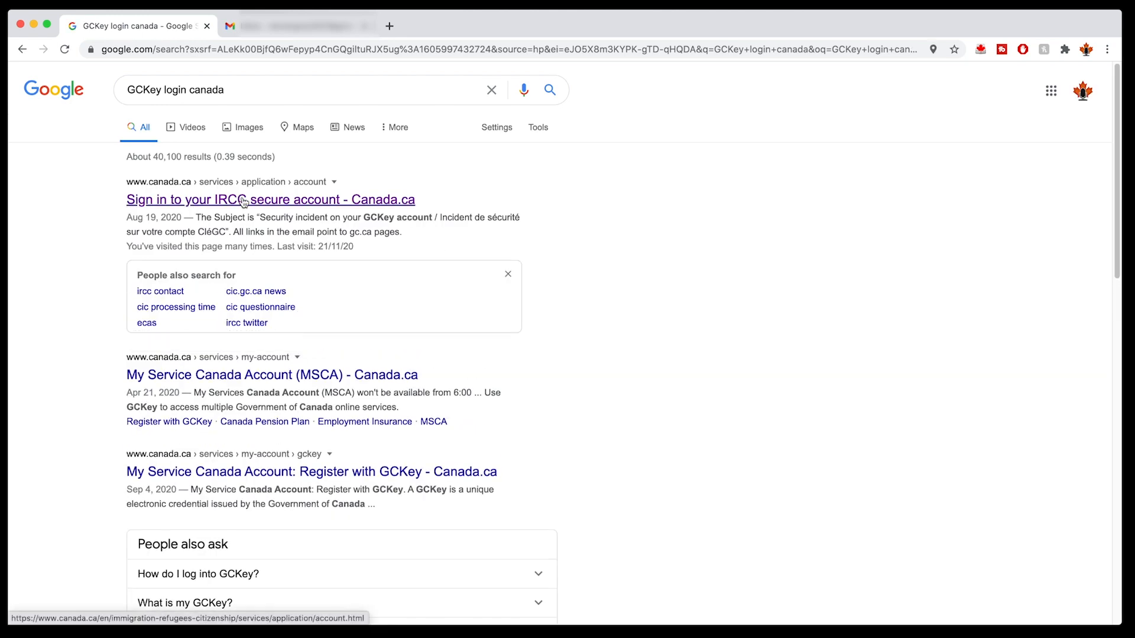
pyautogui.moveTo(337, 201)
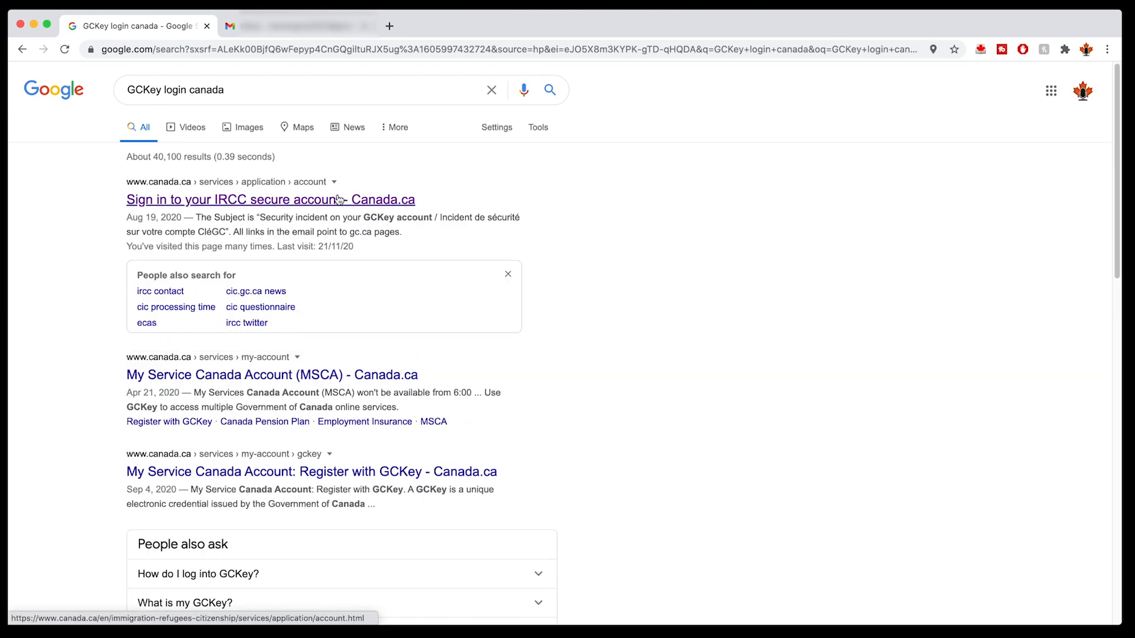
pyautogui.moveTo(187, 189)
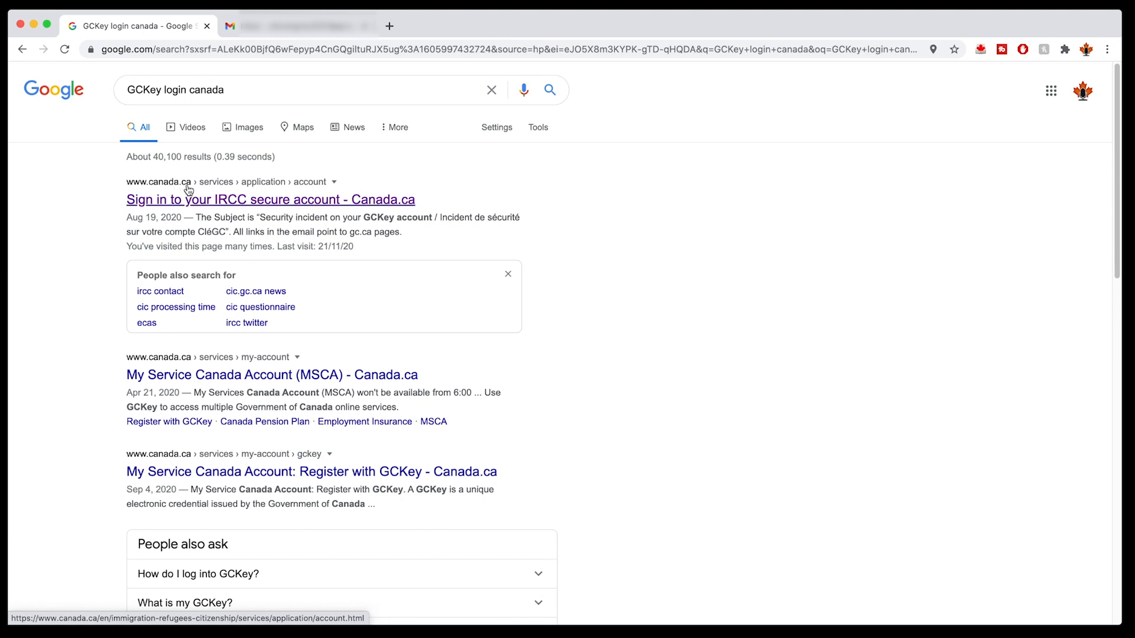
pyautogui.moveTo(321, 181)
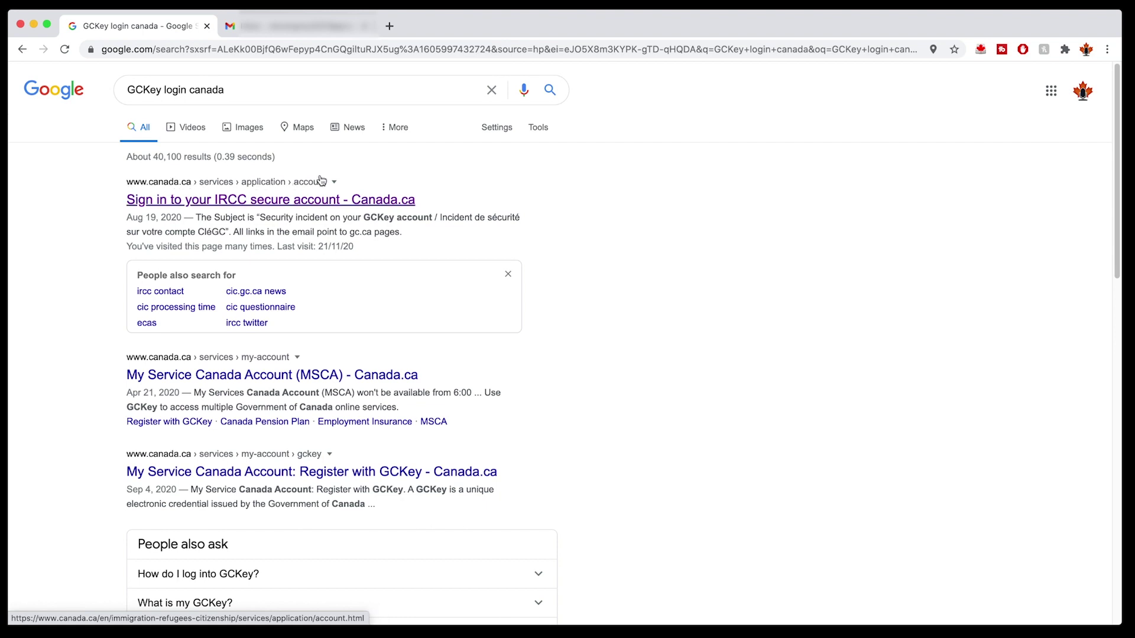
# Open the 'Sign in to your IRCC secure account' result and review the GCKey and Sign-In Partner boxes
pyautogui.click(270, 199)
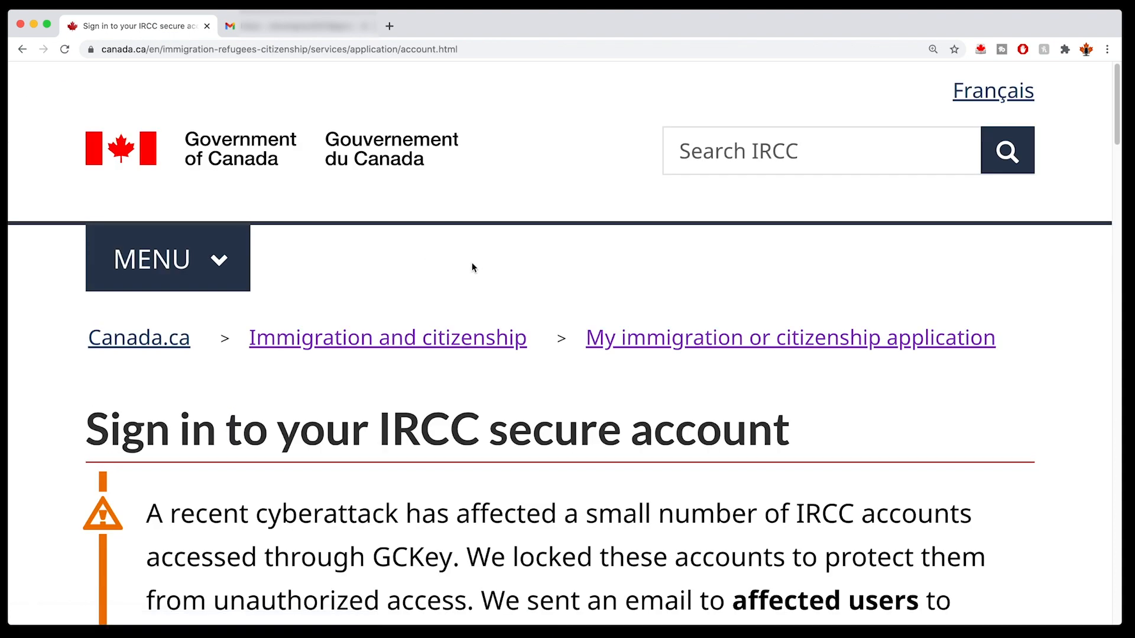
pyautogui.scroll(-3)
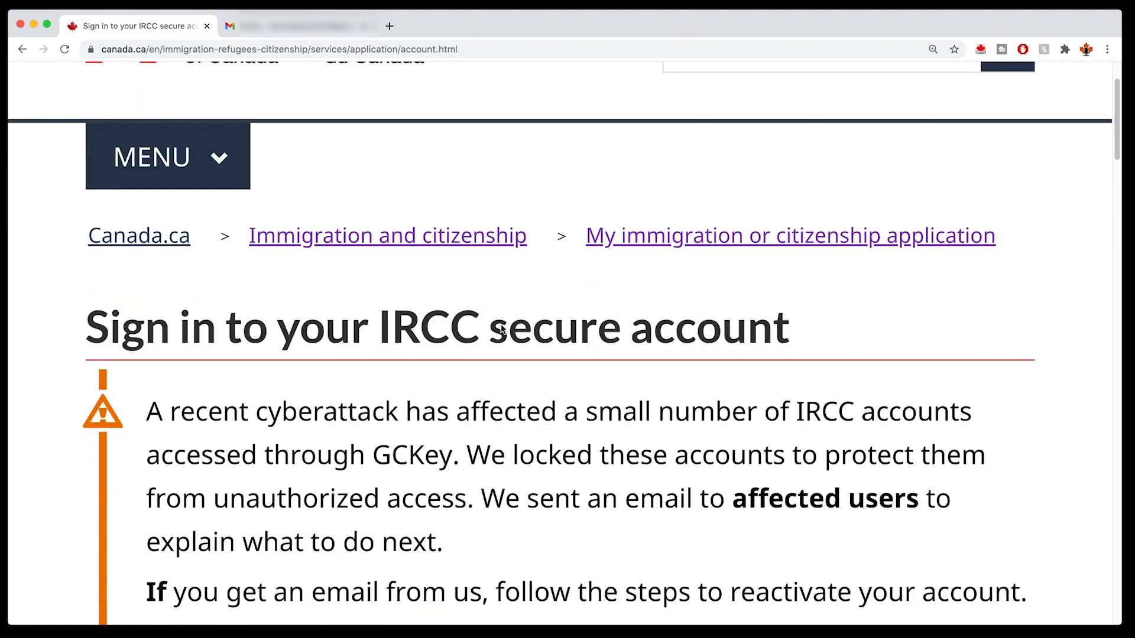
pyautogui.scroll(-3)
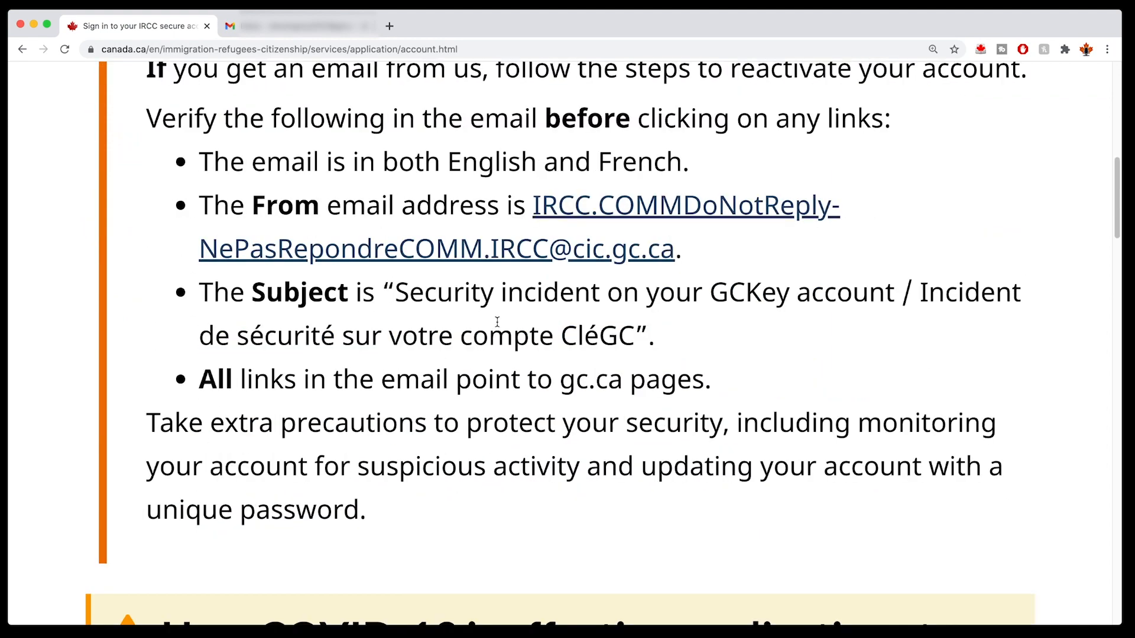
pyautogui.scroll(-3)
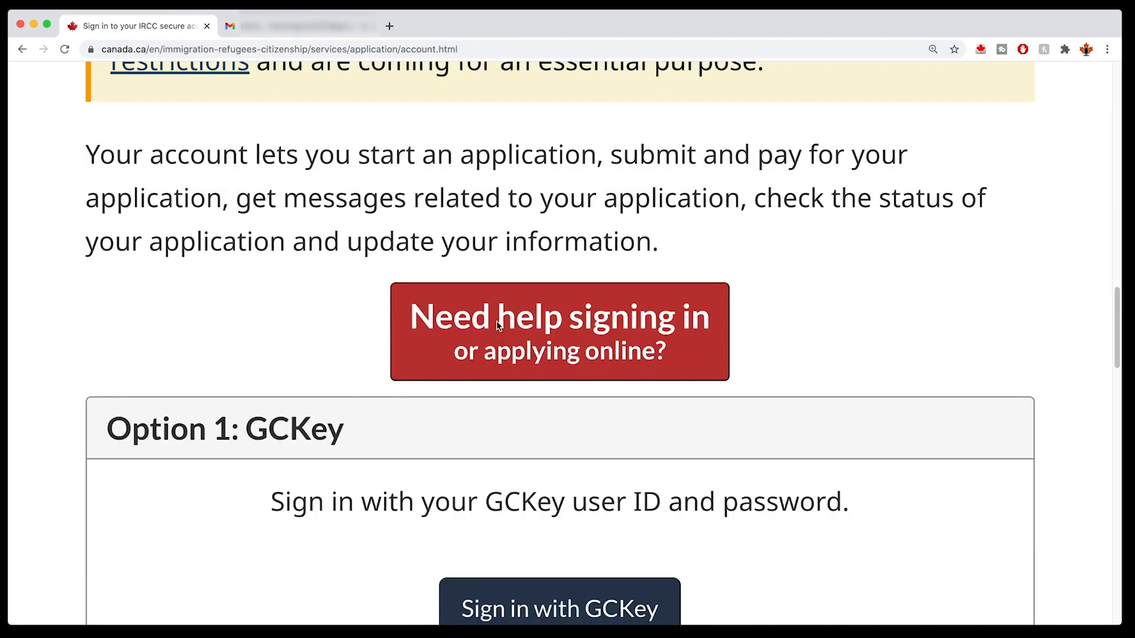
pyautogui.scroll(-3)
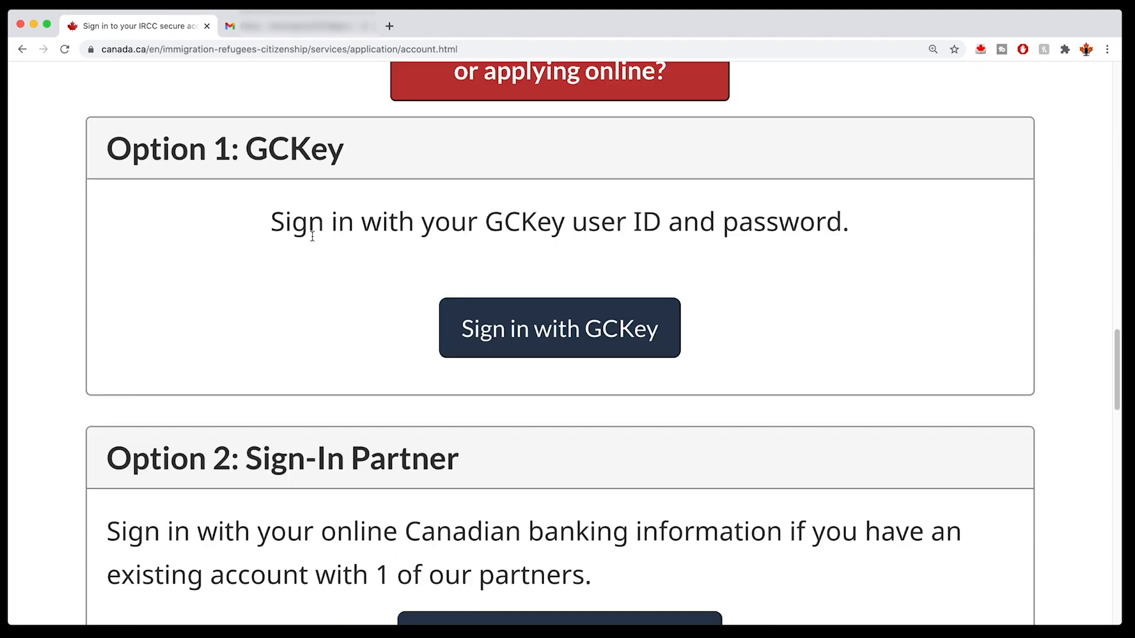
pyautogui.moveTo(423, 470)
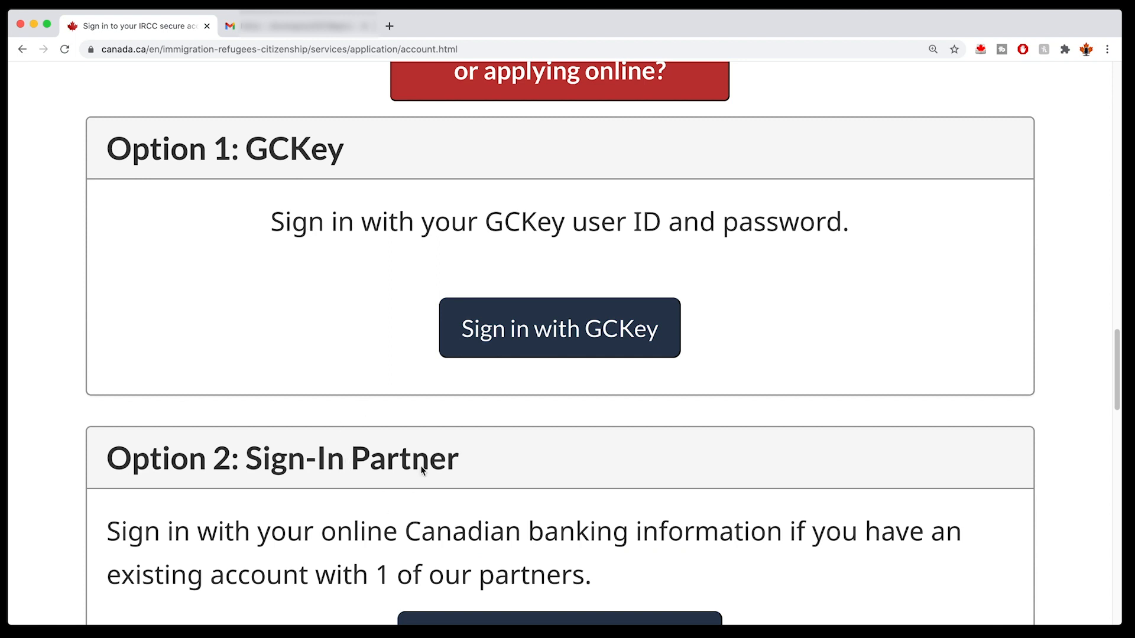
pyautogui.moveTo(453, 491)
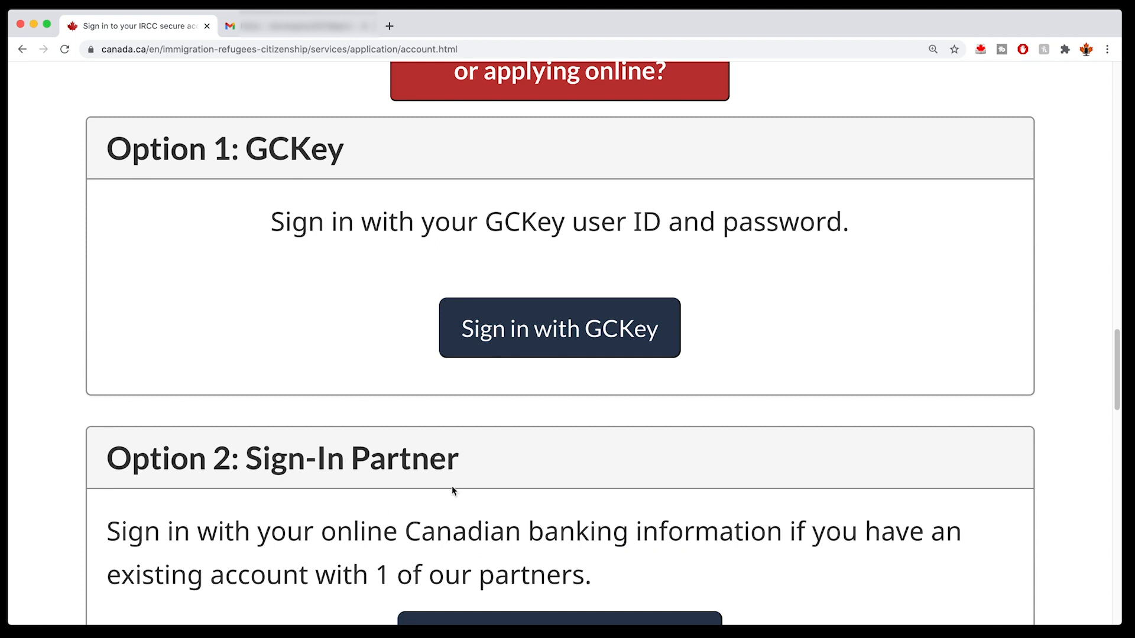
pyautogui.scroll(-3)
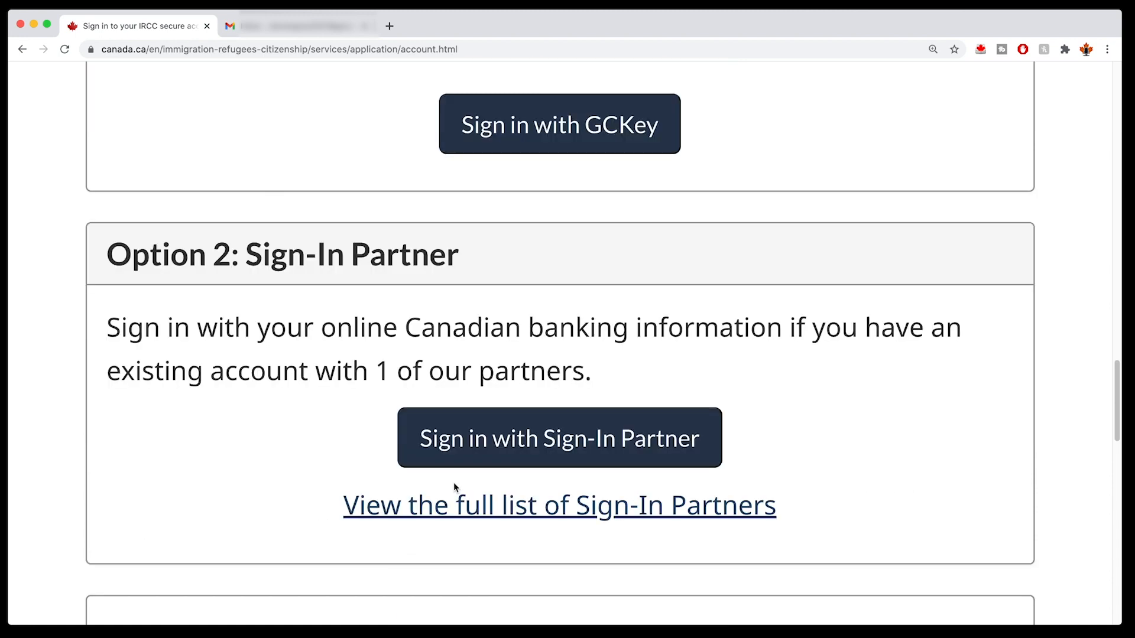
pyautogui.moveTo(559, 437)
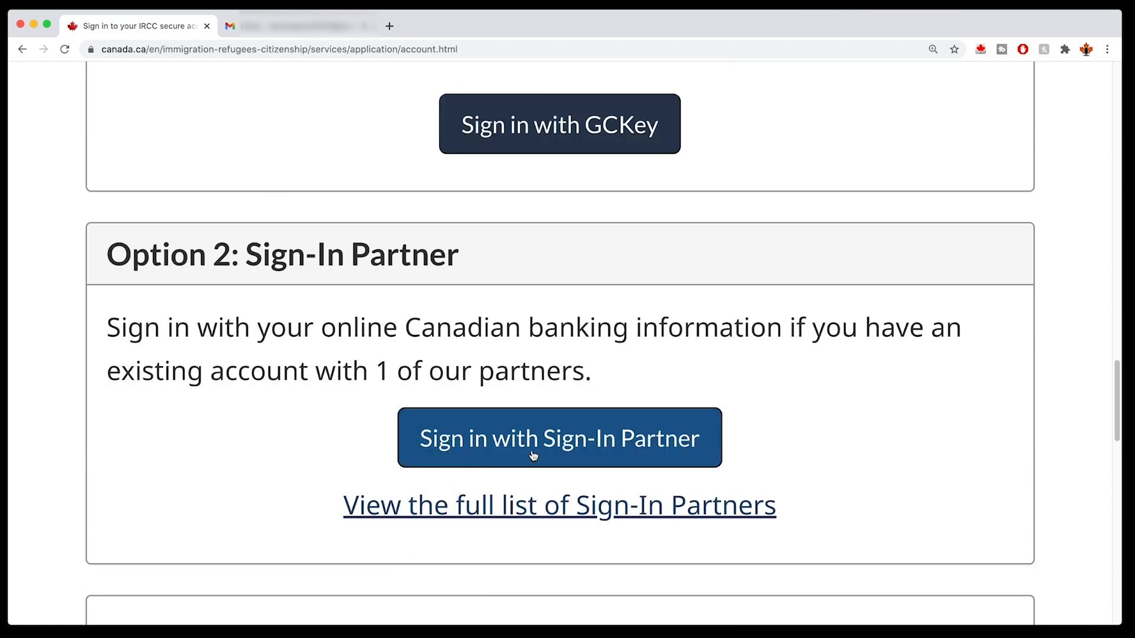
pyautogui.moveTo(557, 427)
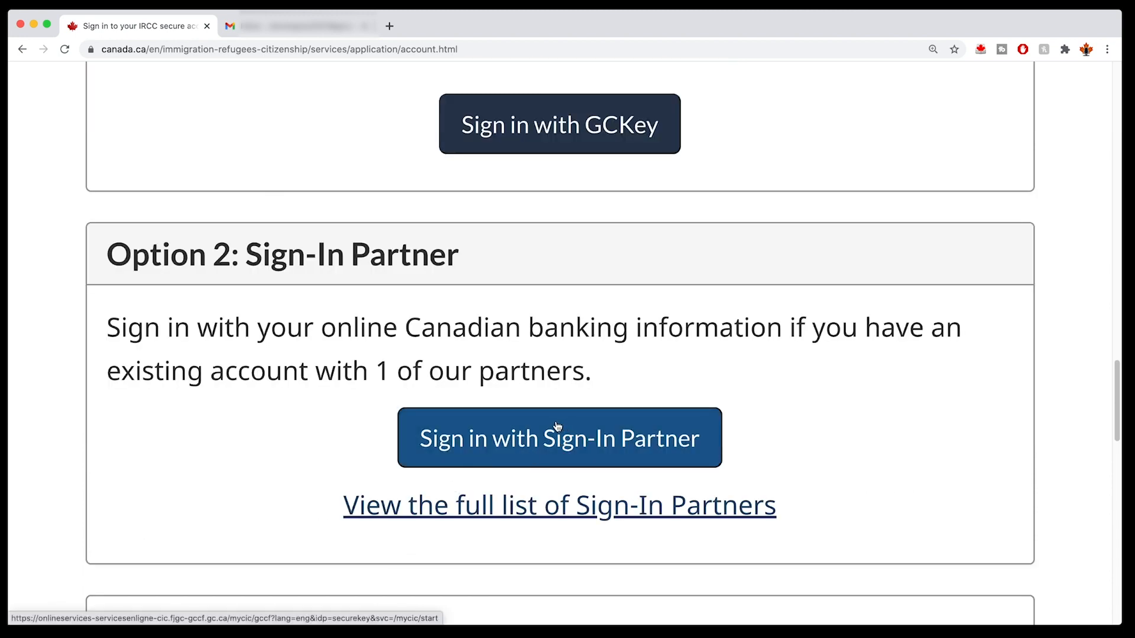
pyautogui.scroll(3)
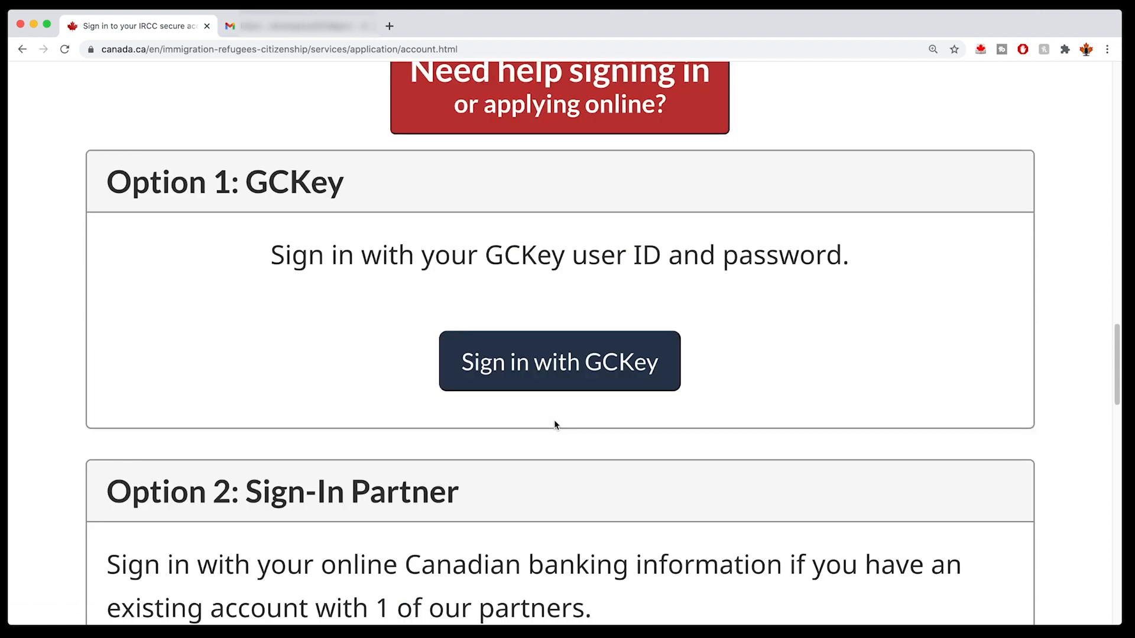
pyautogui.moveTo(559, 362)
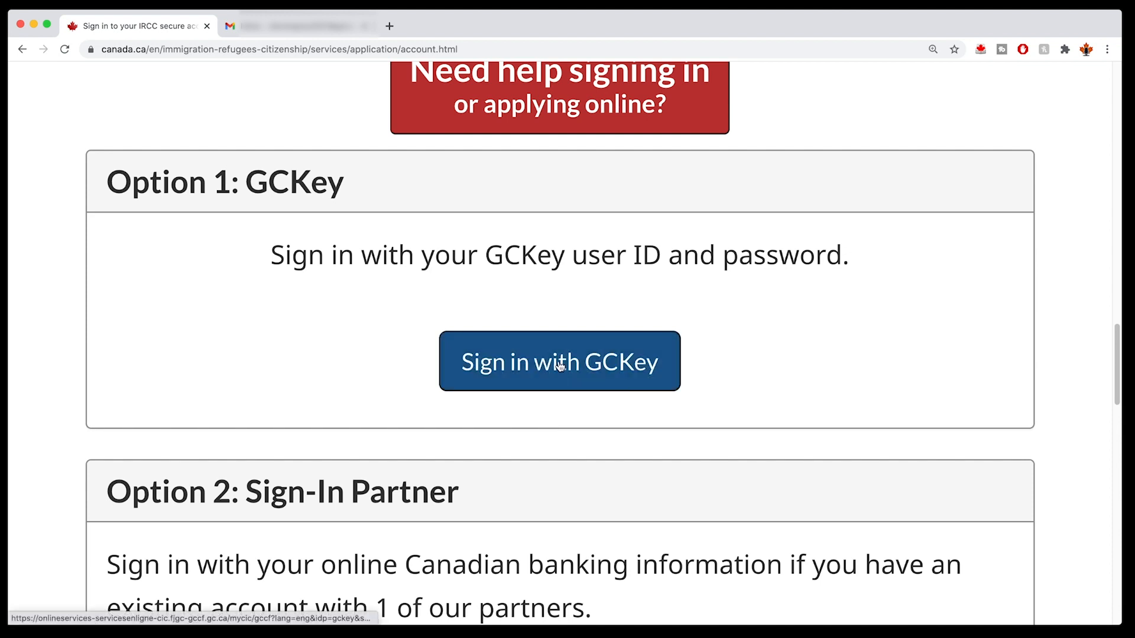
# Choose Sign in with GCKey, start a new GCKey Sign Up and accept its Terms and Conditions
pyautogui.click(559, 362)
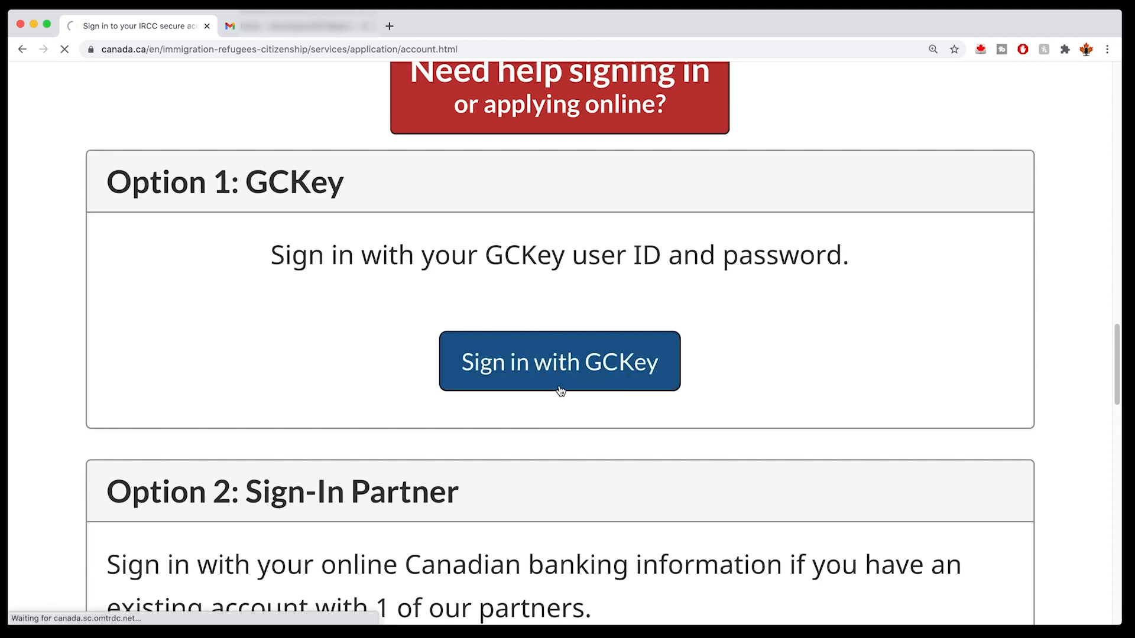
pyautogui.click(559, 361)
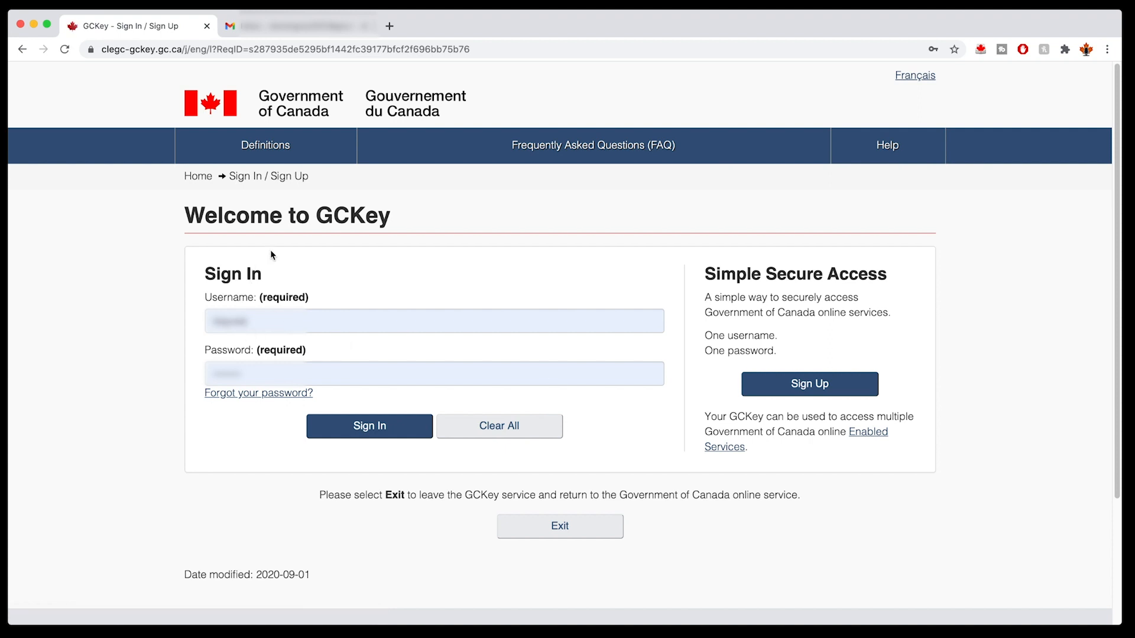
pyautogui.moveTo(711, 278)
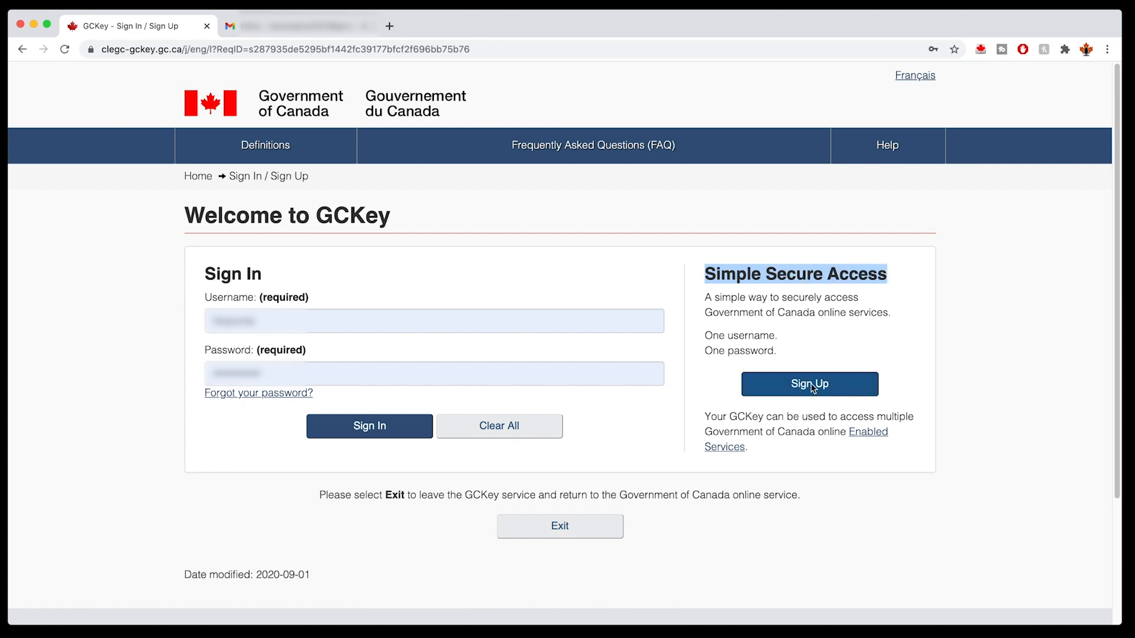
pyautogui.click(808, 383)
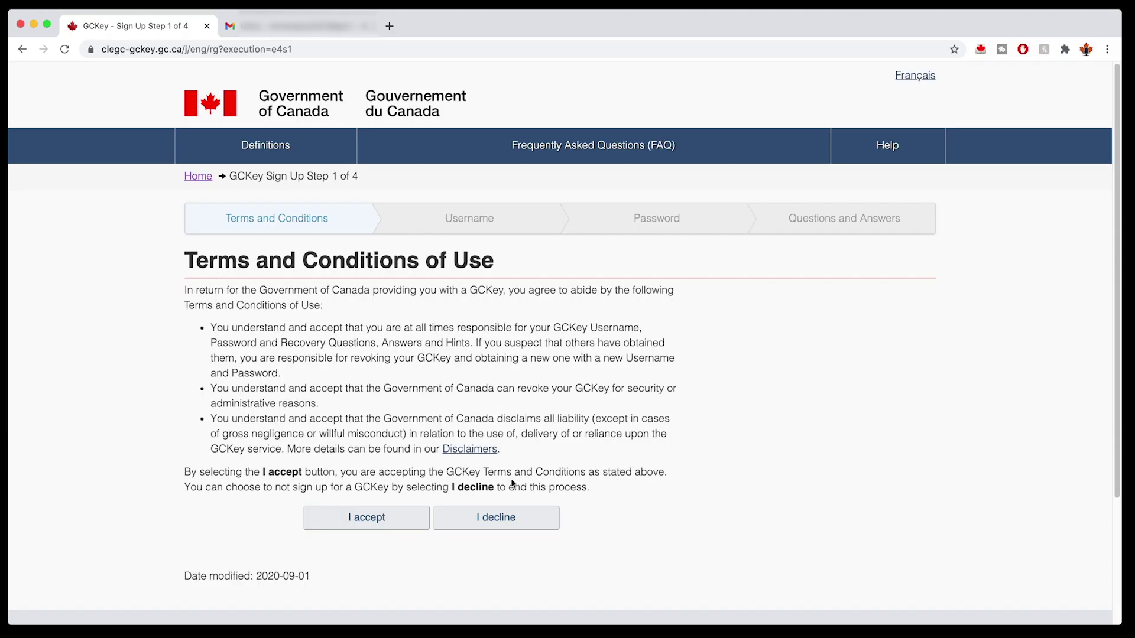
pyautogui.moveTo(397, 494)
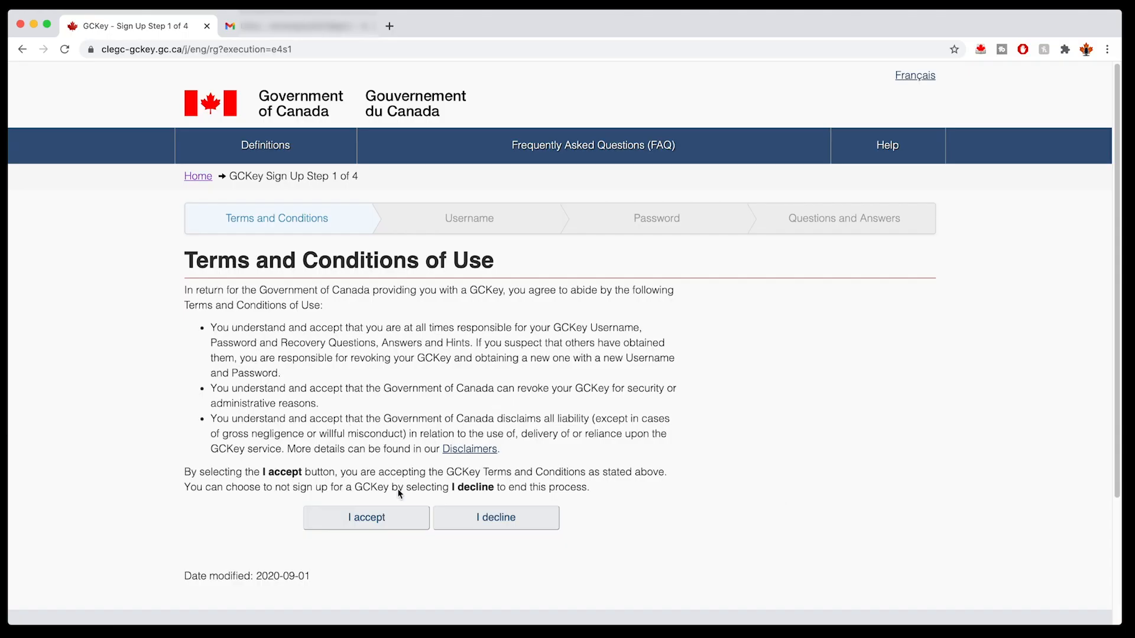
pyautogui.click(365, 516)
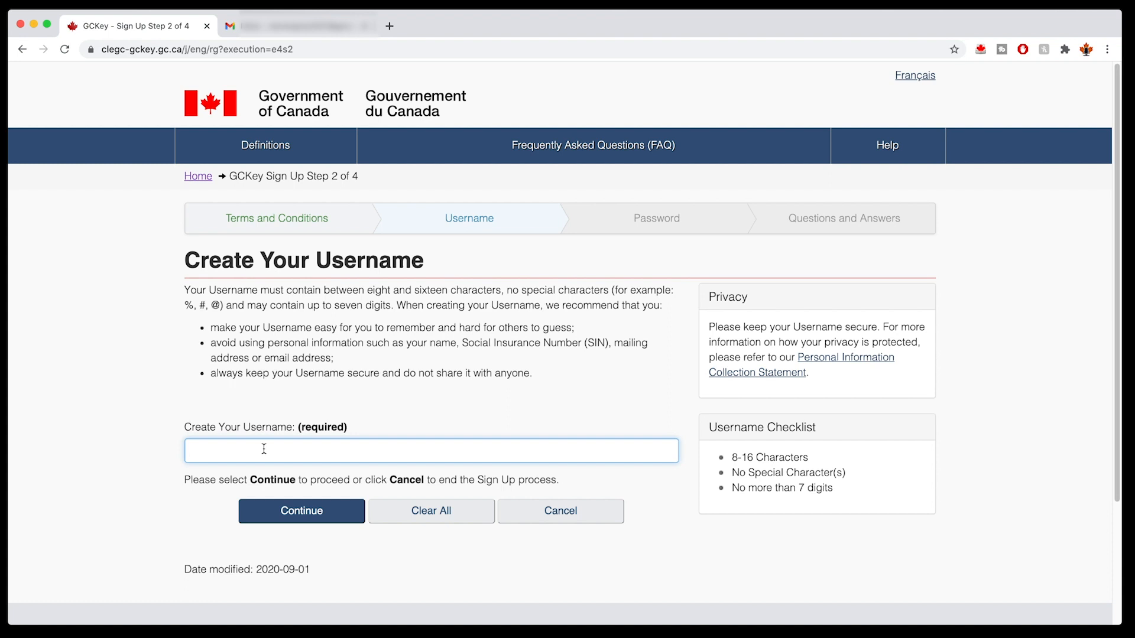
pyautogui.write('ste')
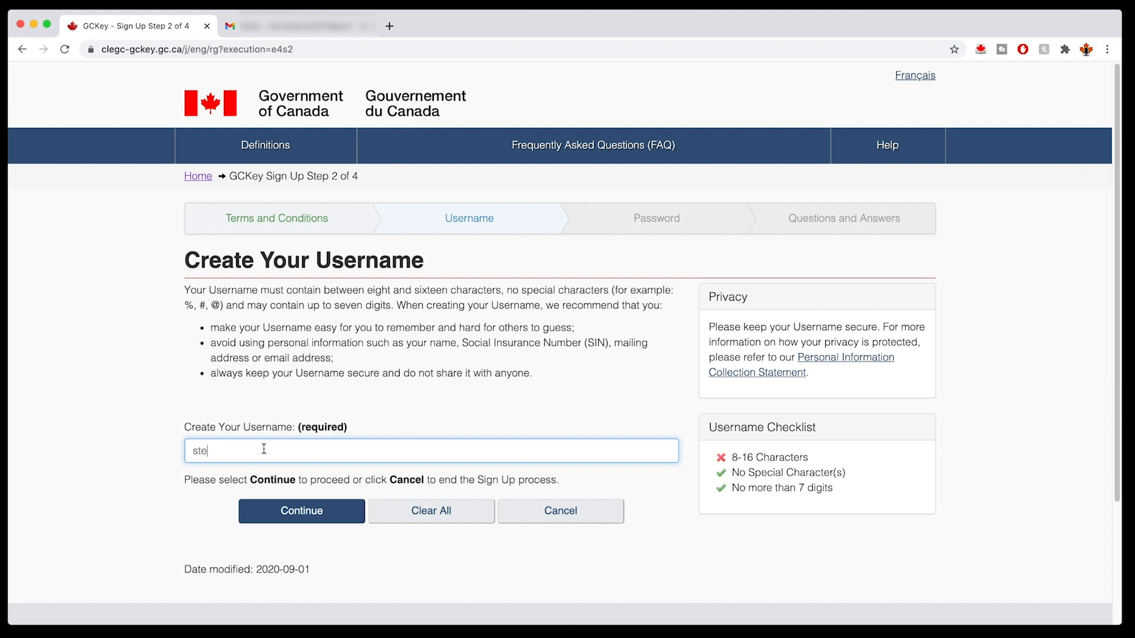
pyautogui.write('vegrey')
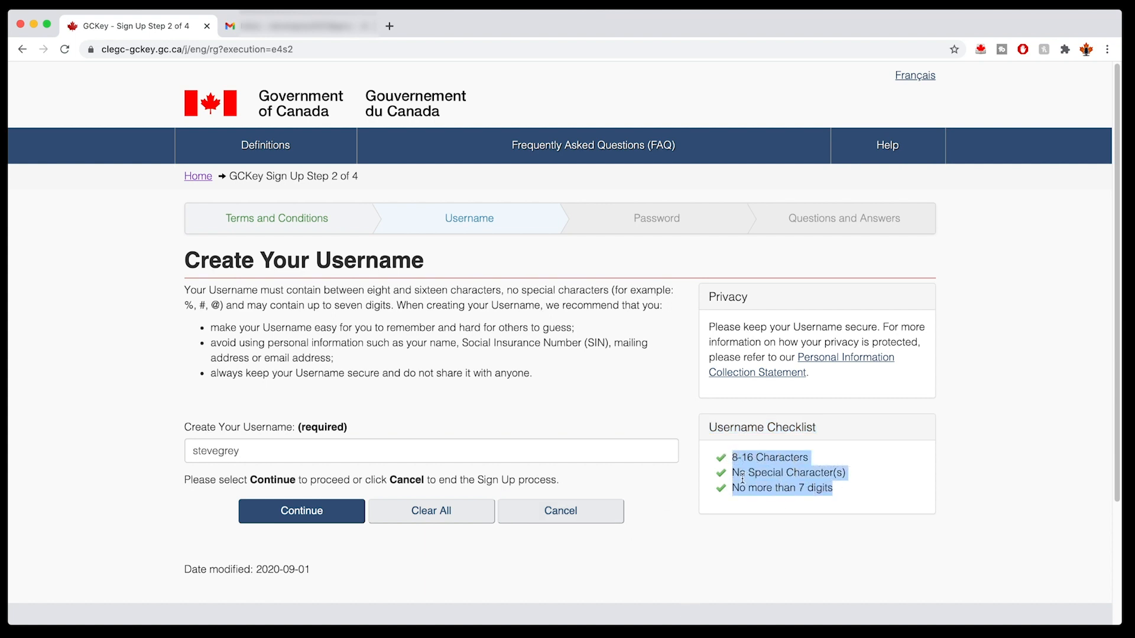
pyautogui.moveTo(565, 475)
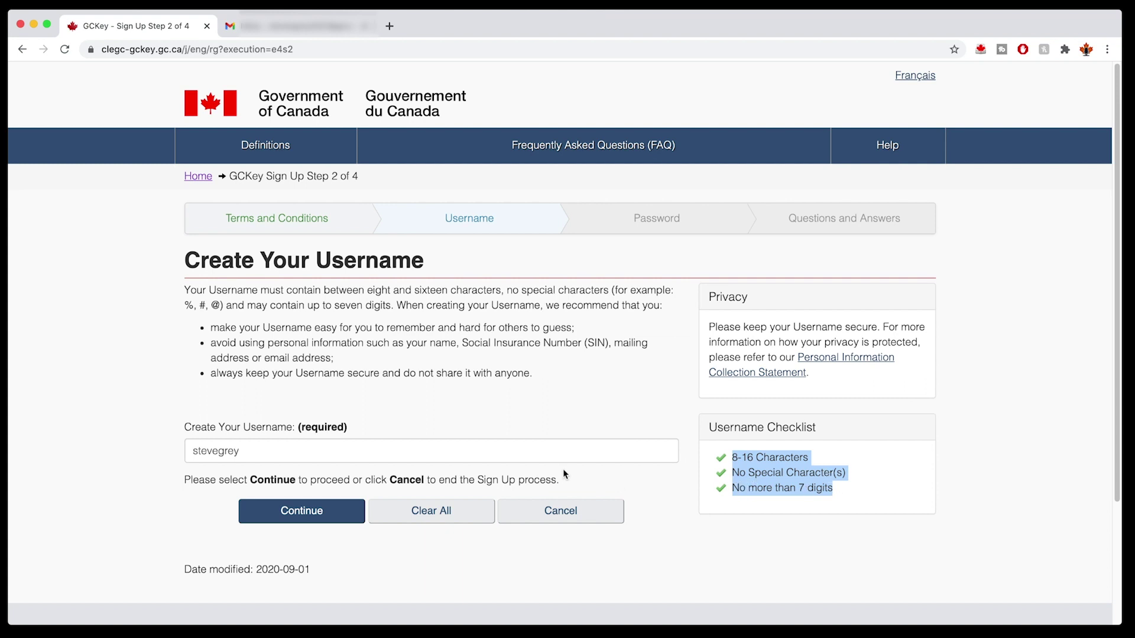
pyautogui.click(430, 450)
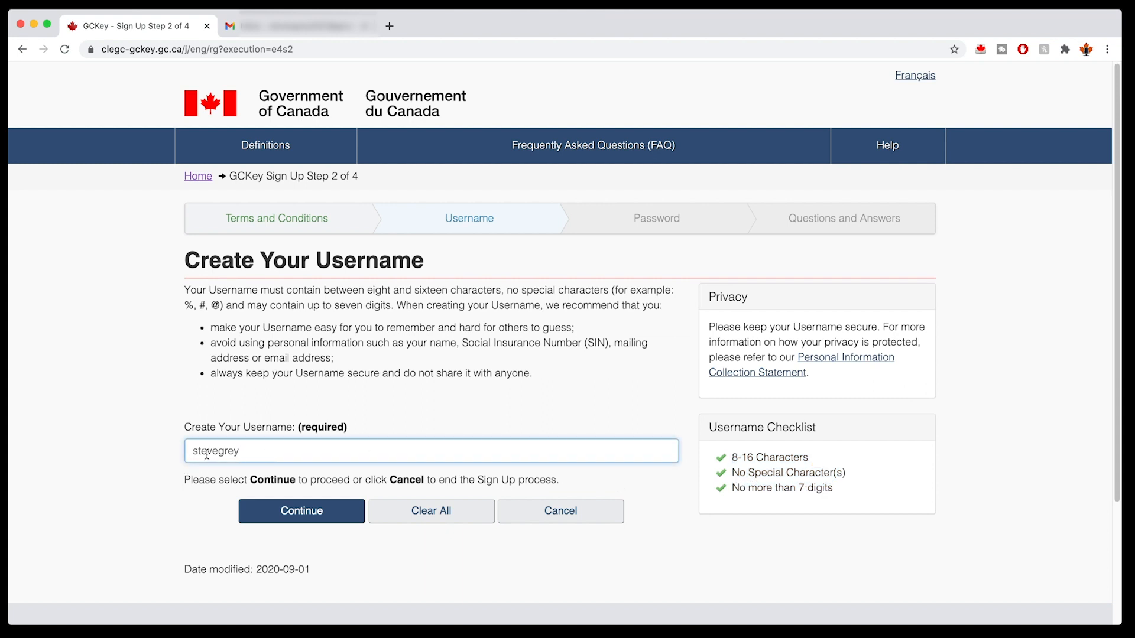
pyautogui.moveTo(348, 547)
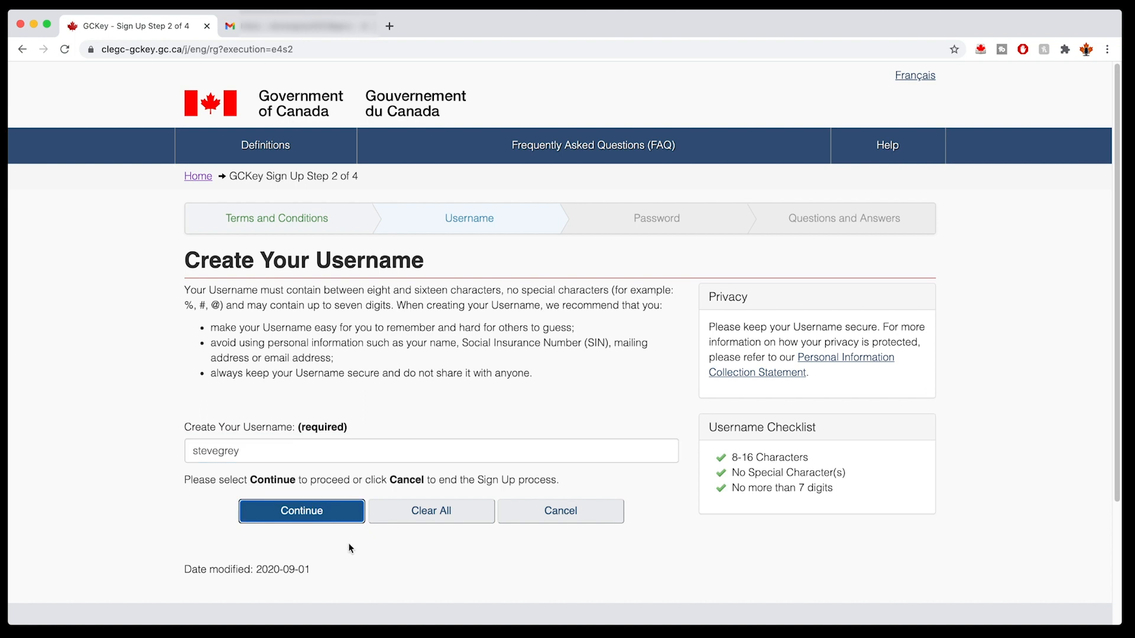
# Accept the username, set and confirm a rule-compliant password, and continue to recovery questions
pyautogui.click(301, 510)
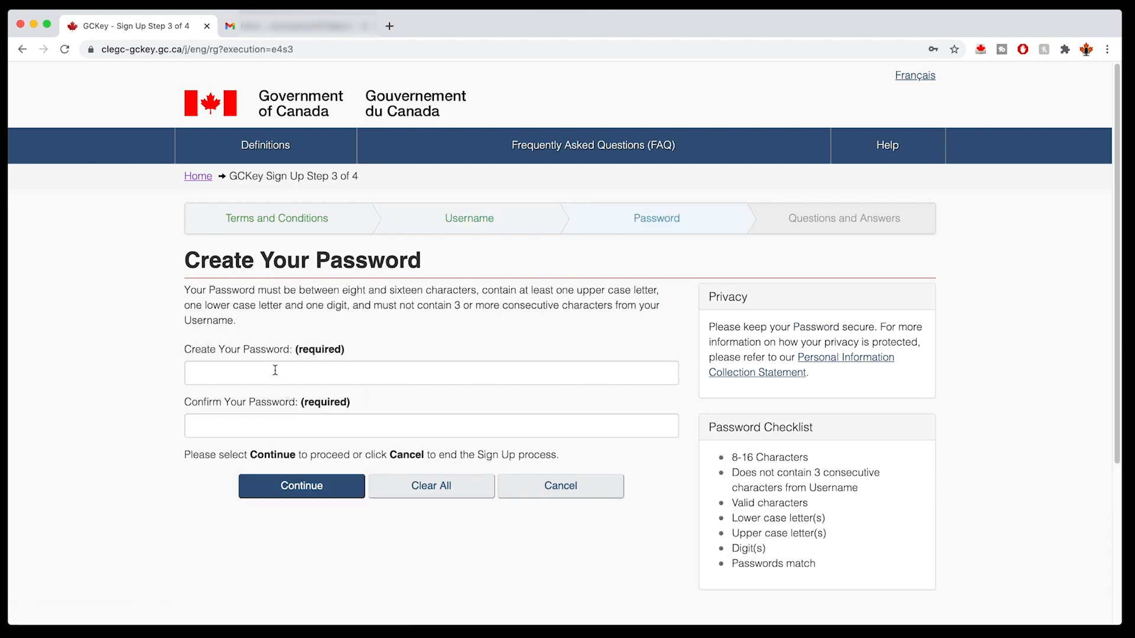
pyautogui.click(431, 373)
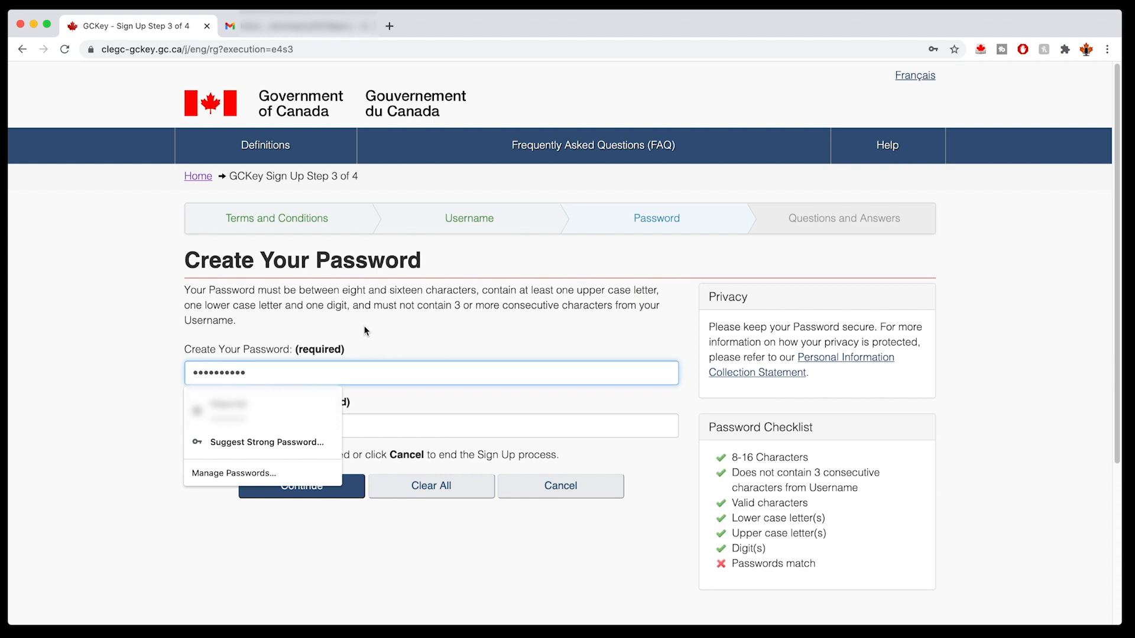
pyautogui.click(430, 425)
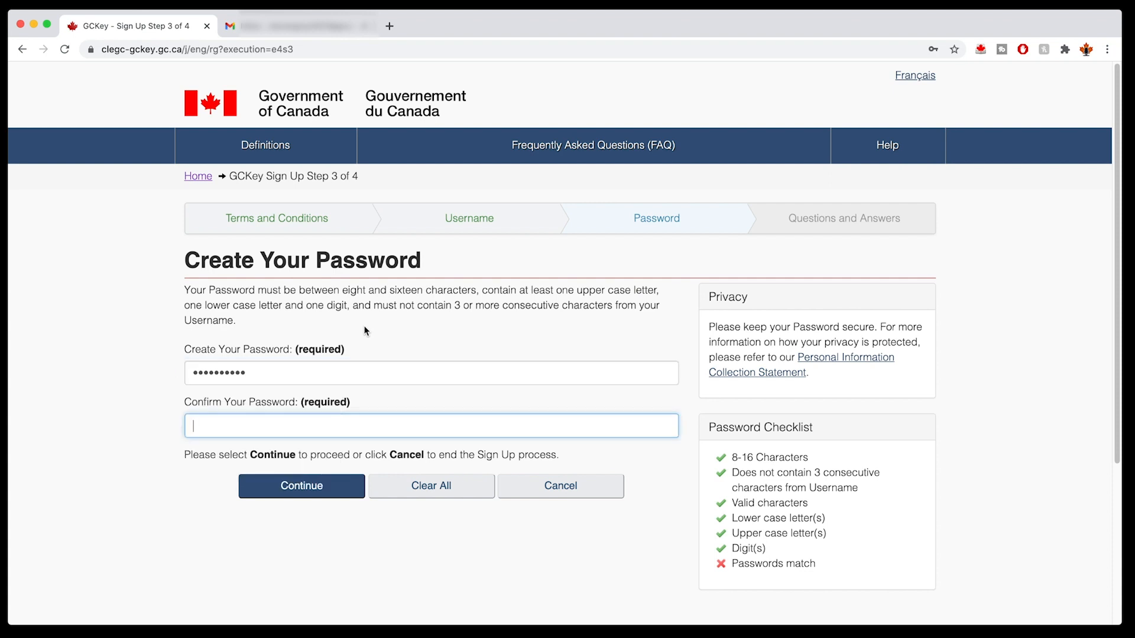
pyautogui.write('•••••')
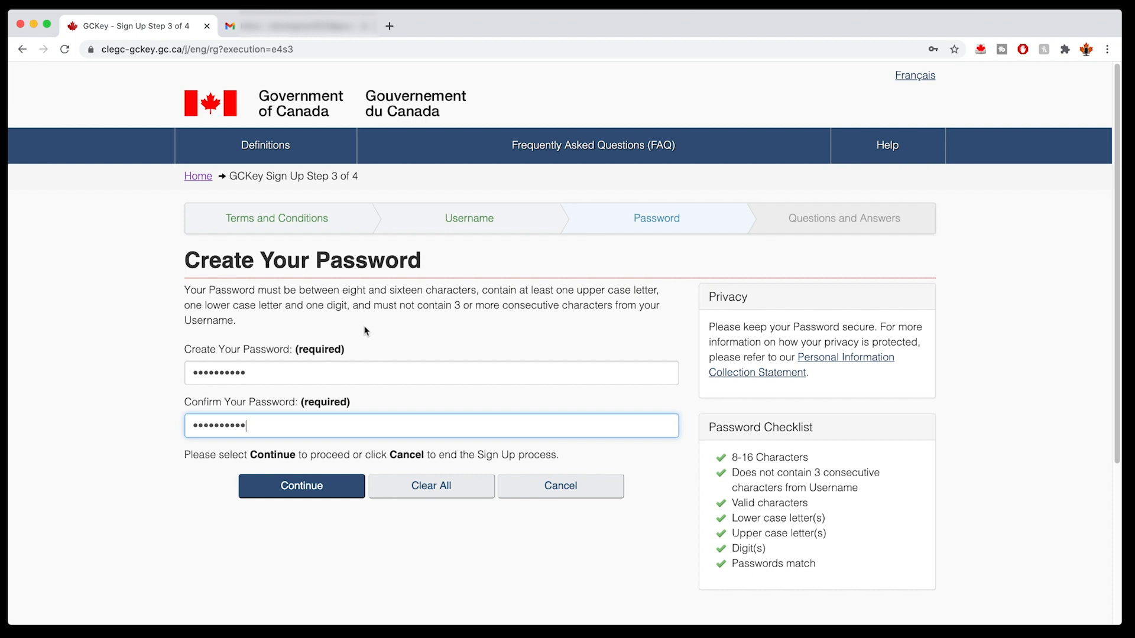
pyautogui.moveTo(730, 564)
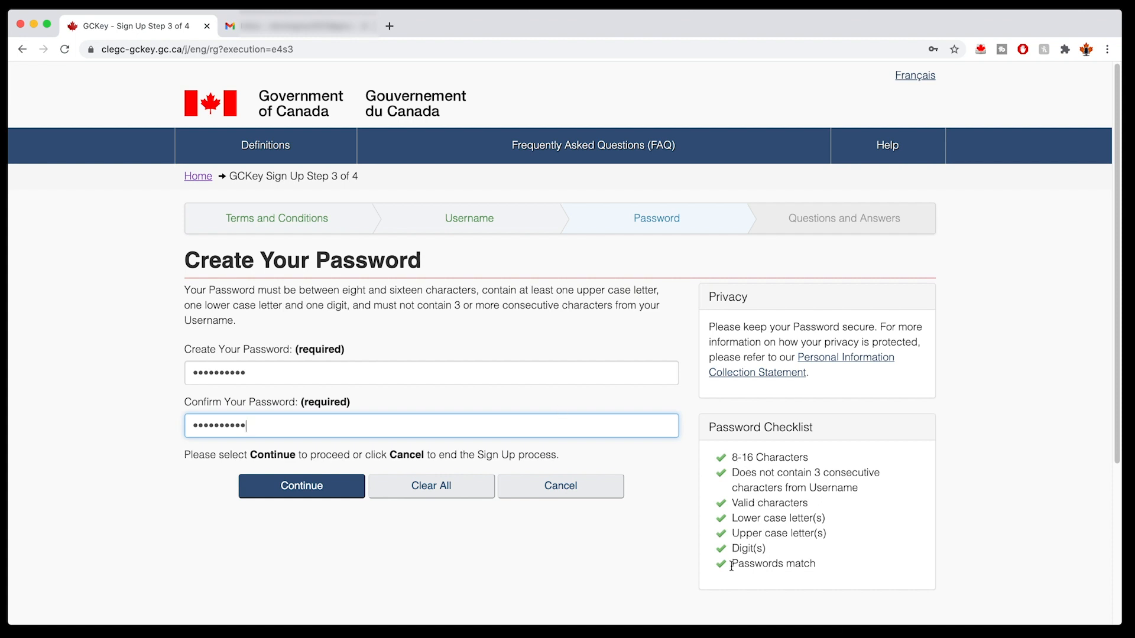
pyautogui.moveTo(455, 485)
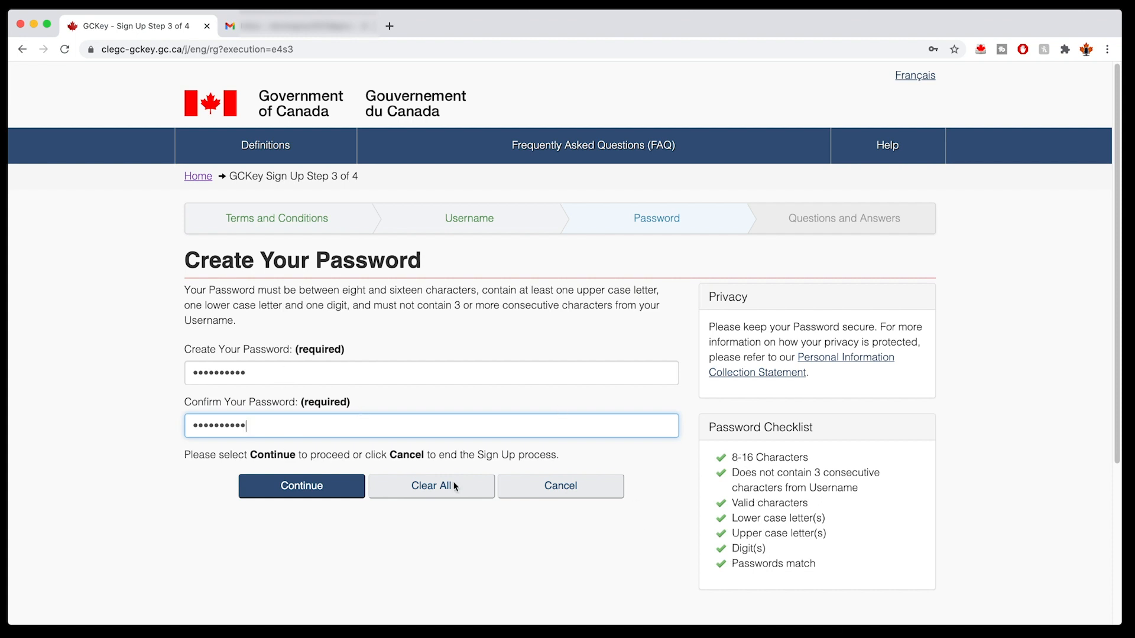
pyautogui.moveTo(721, 569)
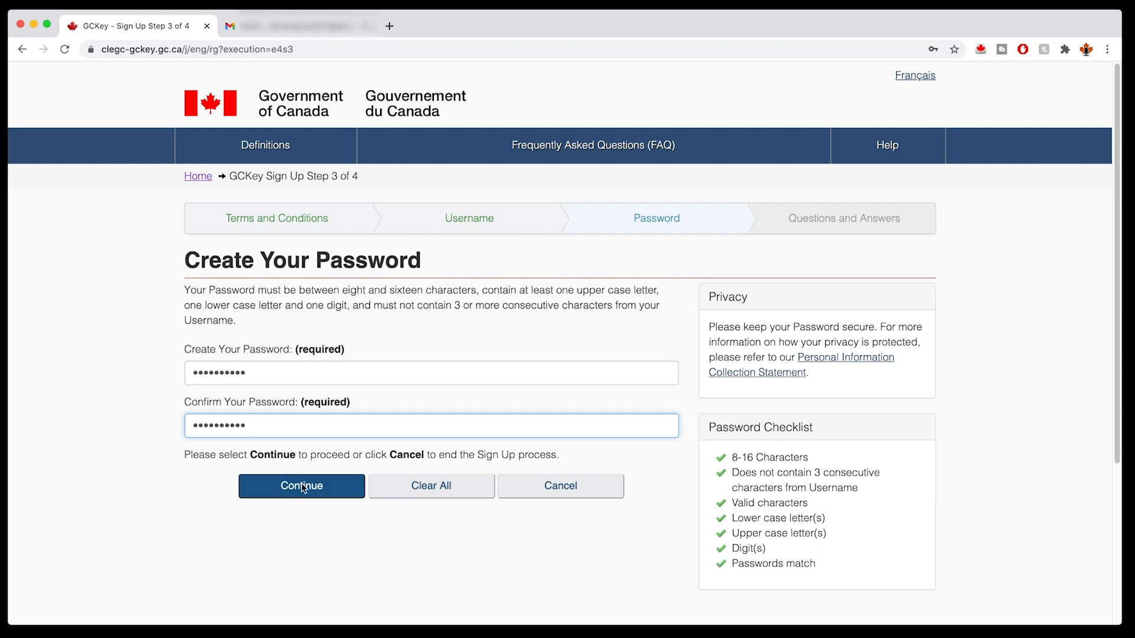
pyautogui.click(300, 486)
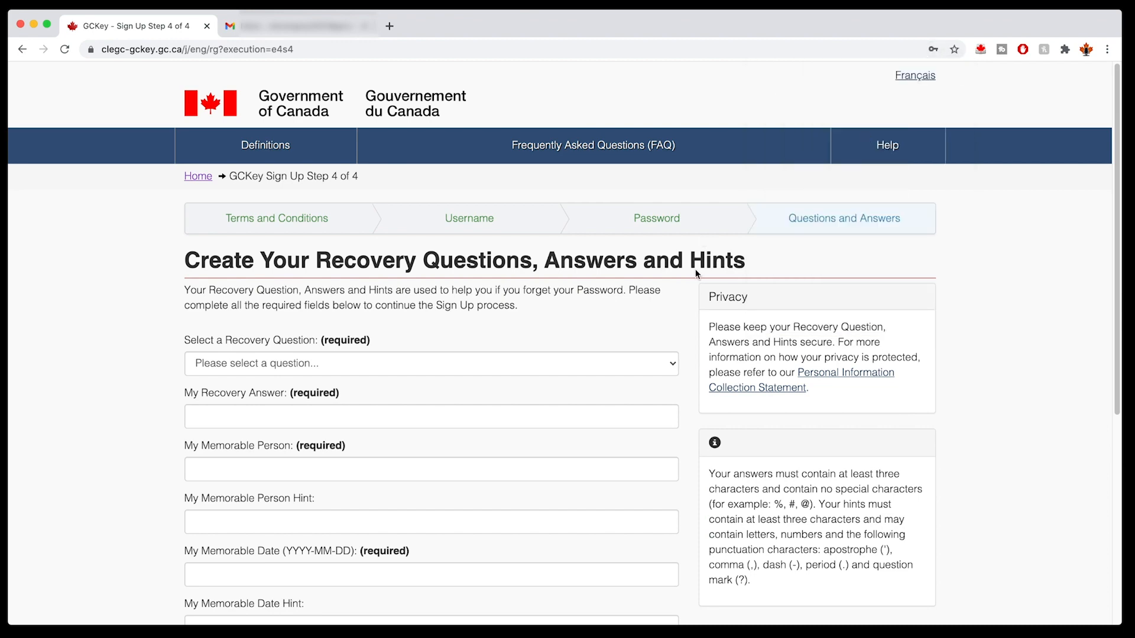
pyautogui.scroll(-3)
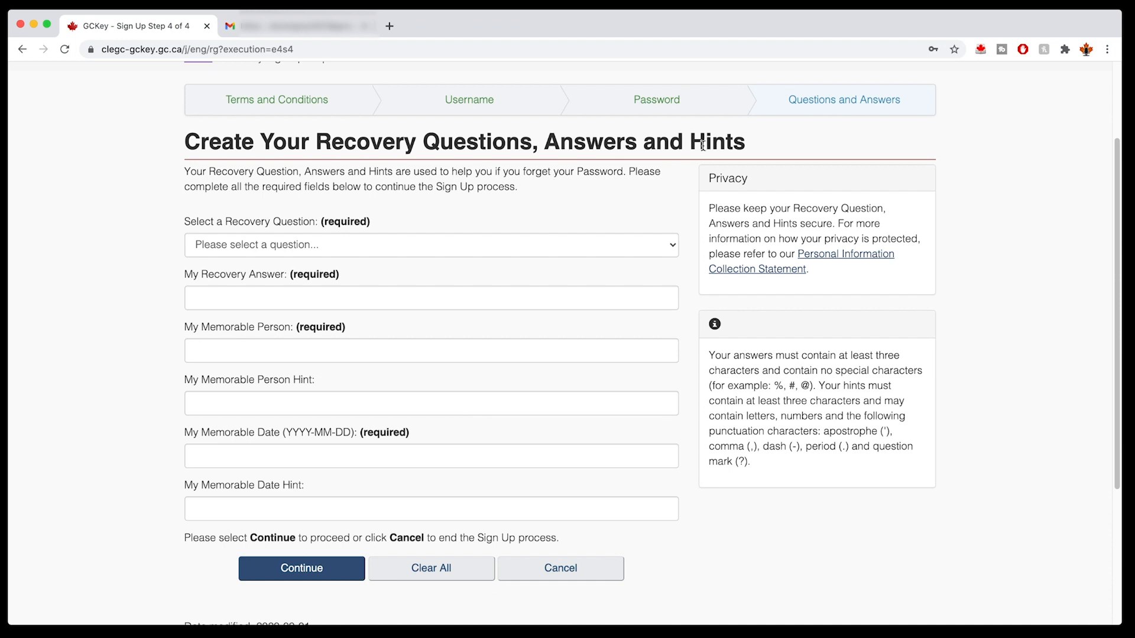
pyautogui.moveTo(575, 223)
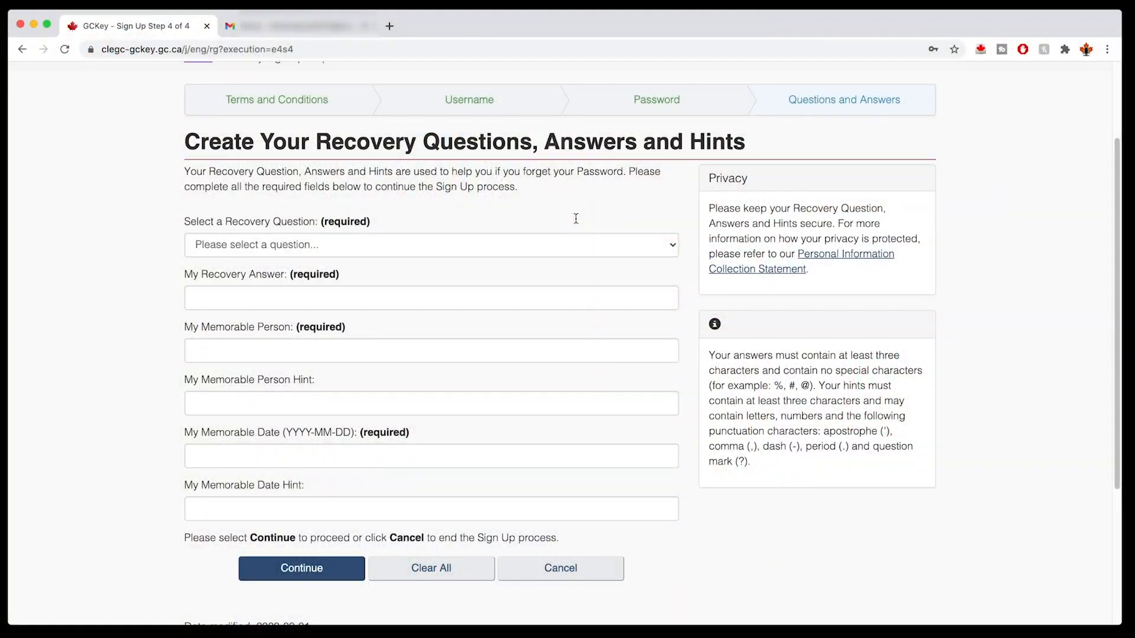
pyautogui.moveTo(576, 224)
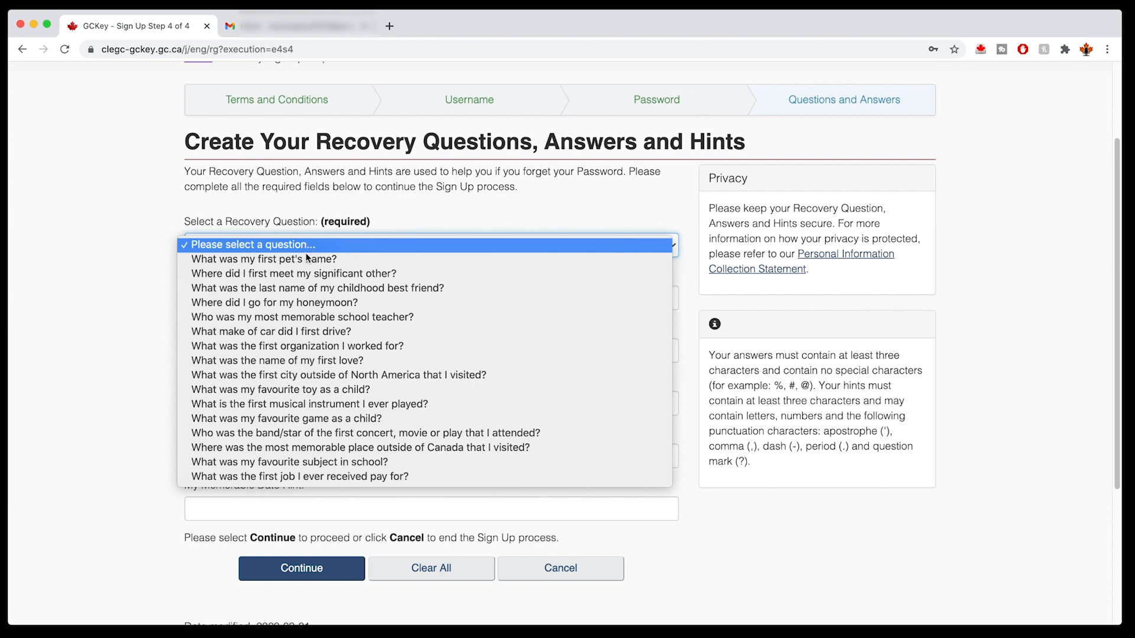
pyautogui.moveTo(185, 208)
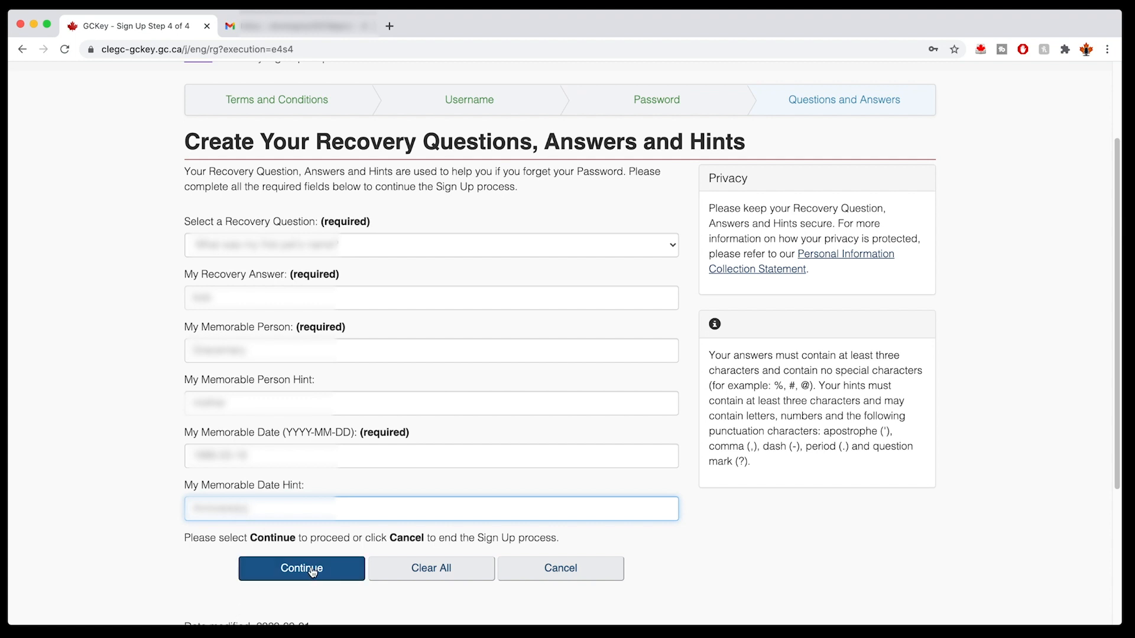
pyautogui.click(300, 568)
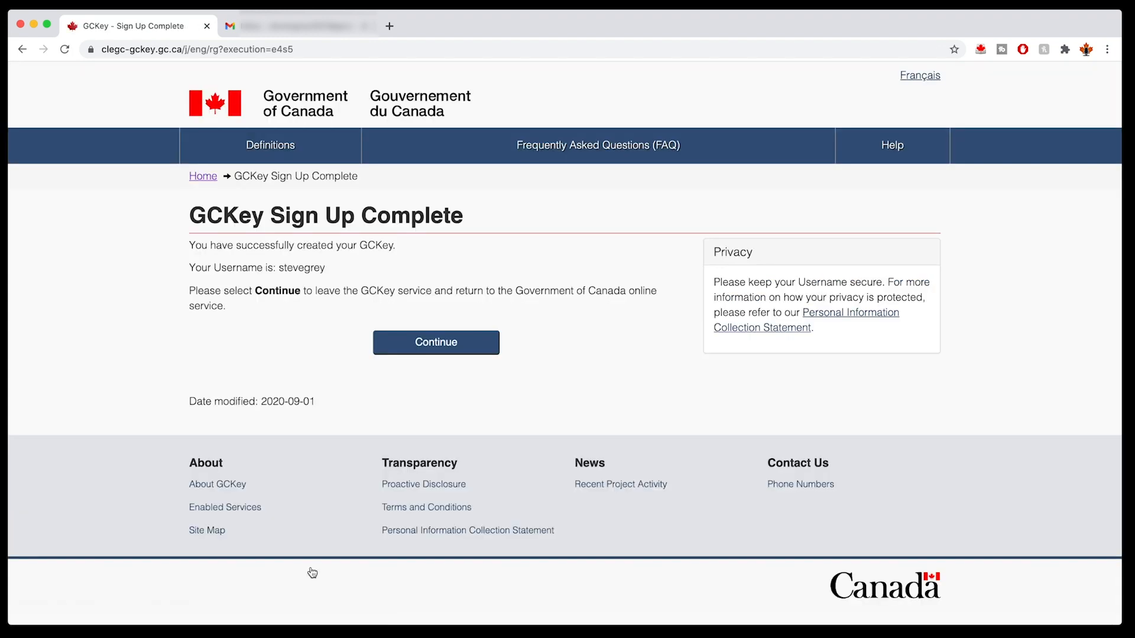
pyautogui.moveTo(232, 204)
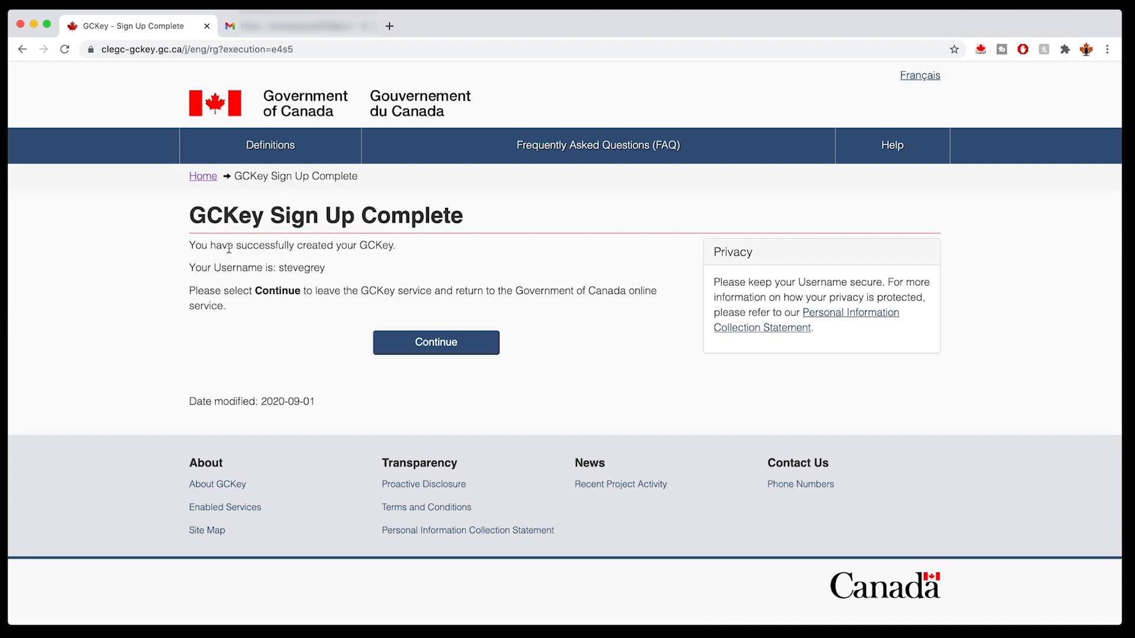
pyautogui.moveTo(217, 246); pyautogui.dragTo(376, 246)
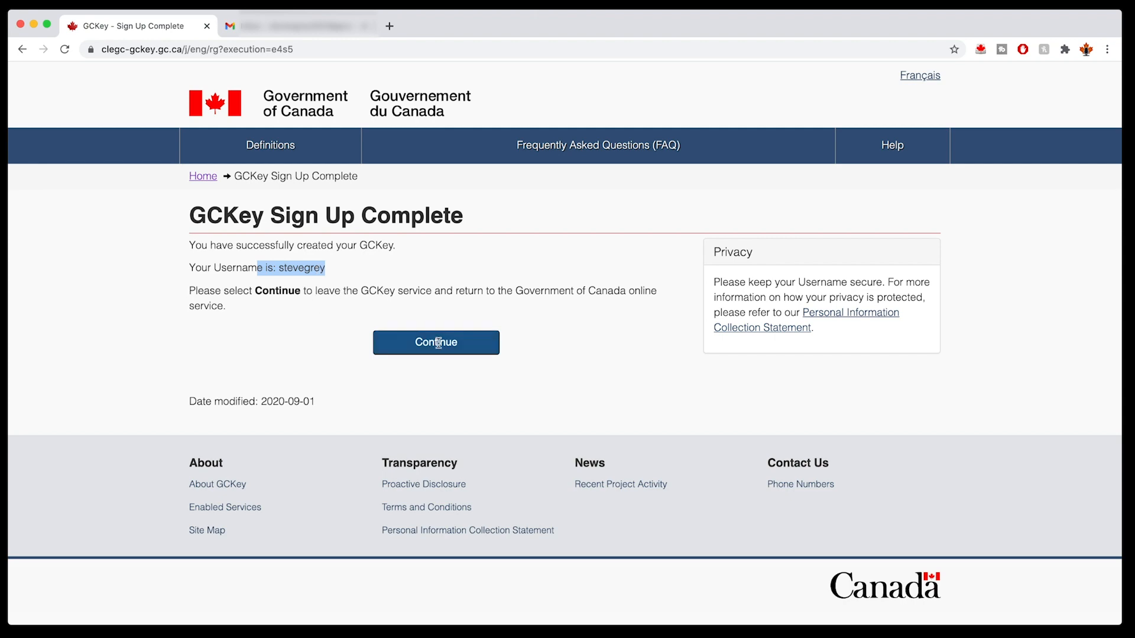
pyautogui.click(436, 343)
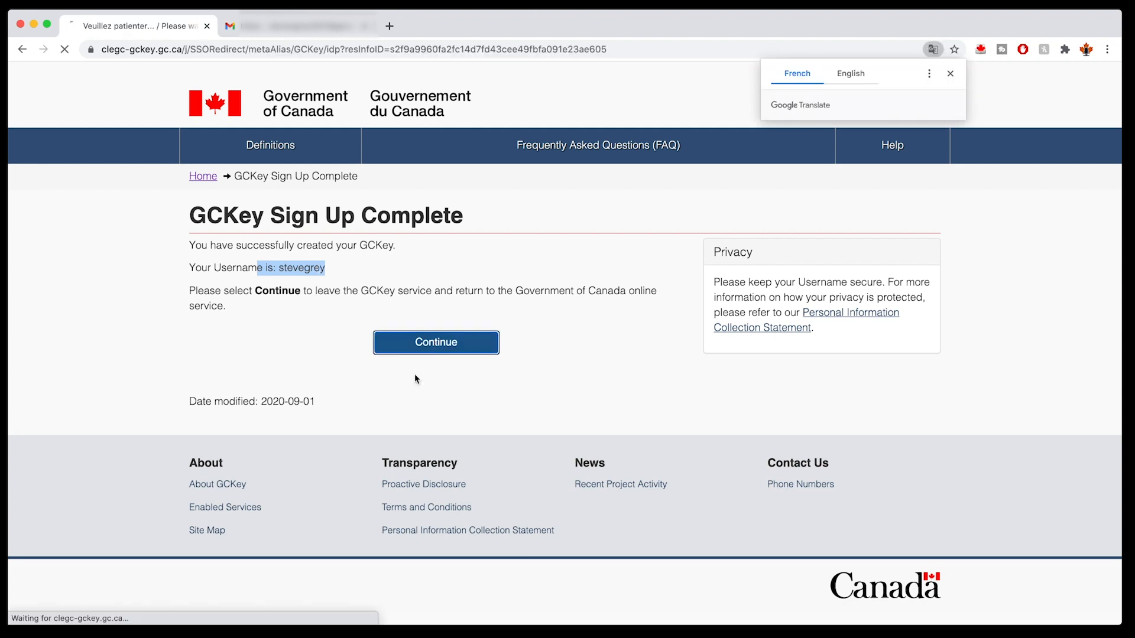
pyautogui.click(434, 342)
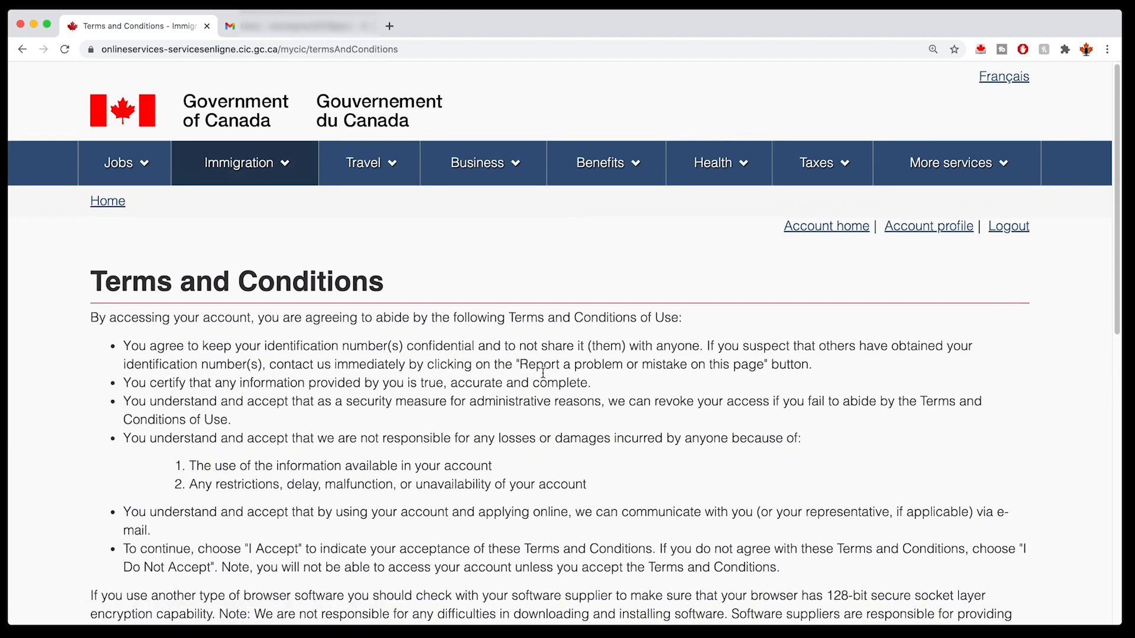
pyautogui.scroll(-3)
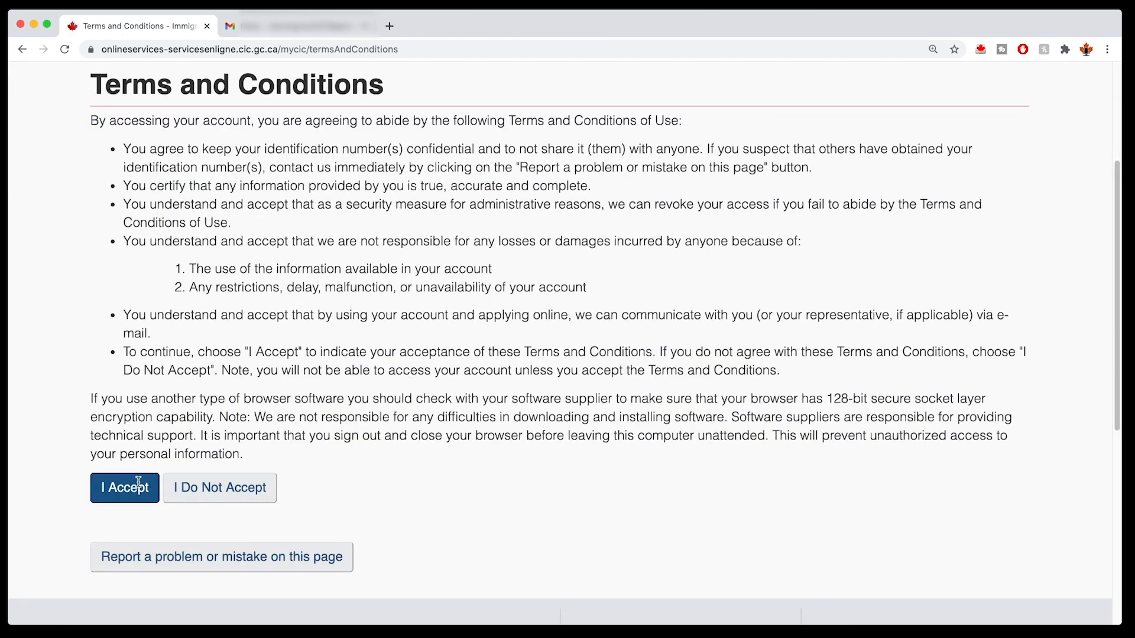
pyautogui.click(125, 487)
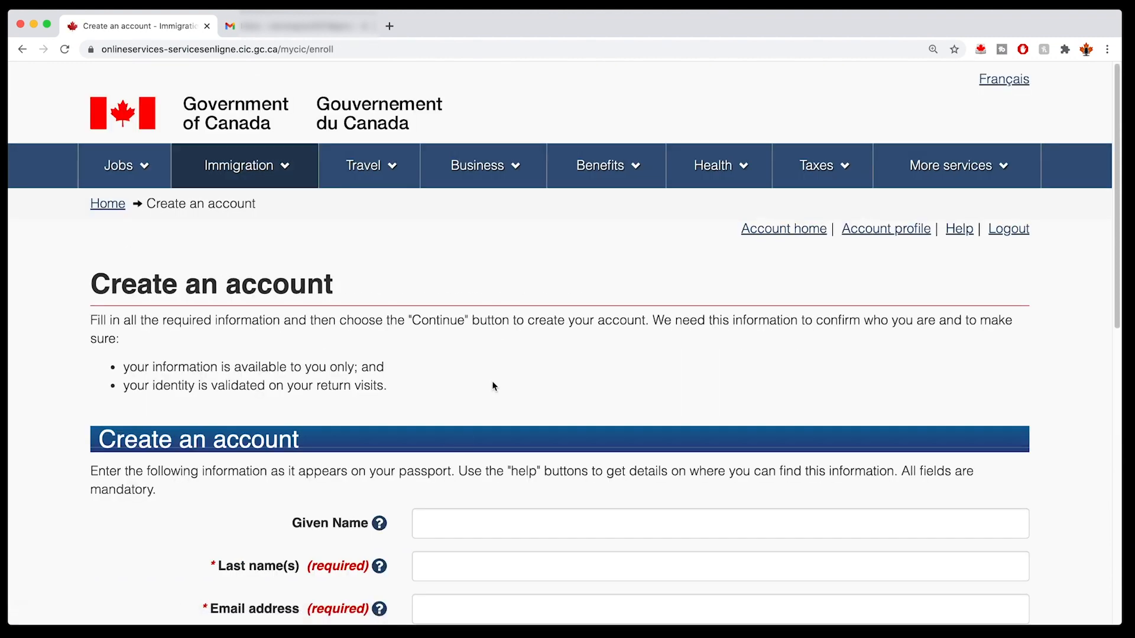
pyautogui.scroll(-3)
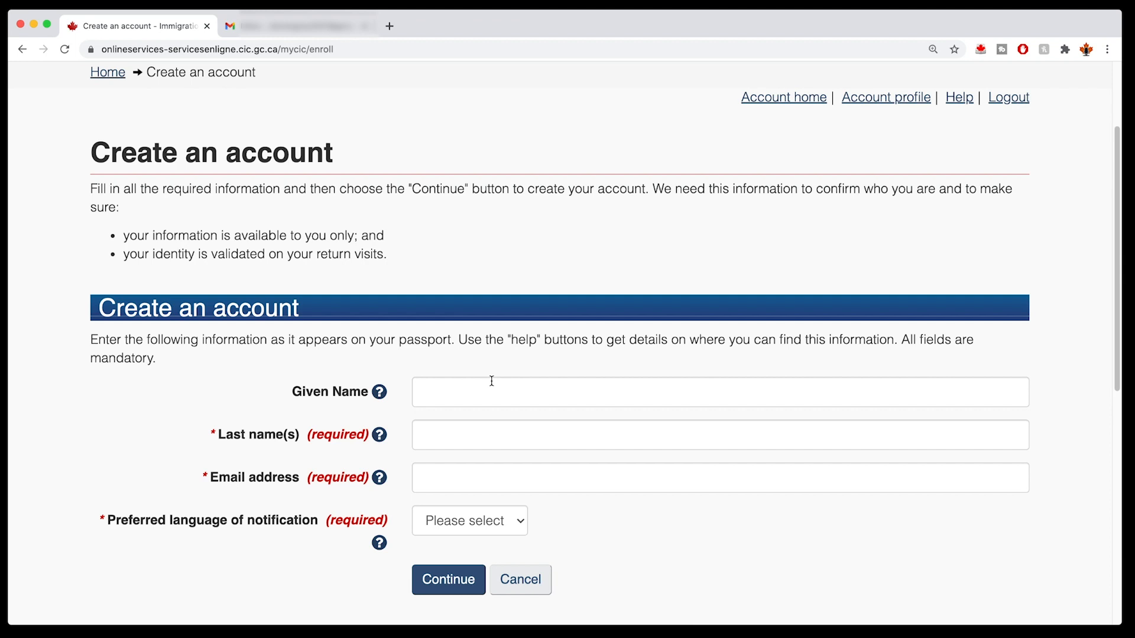
pyautogui.scroll(-3)
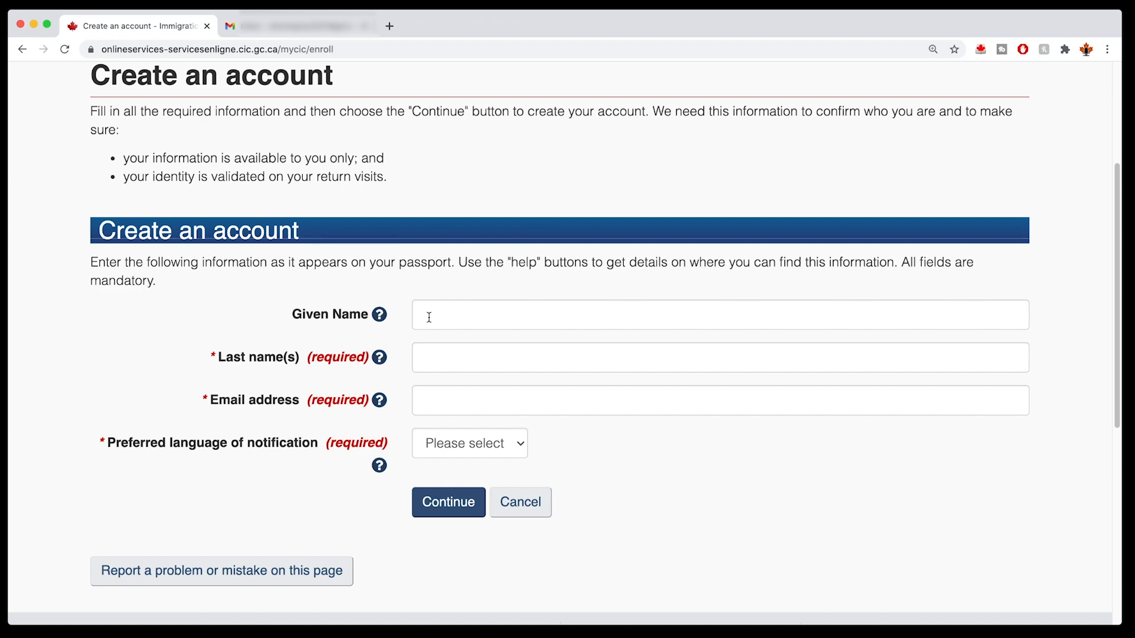
pyautogui.scroll(-3)
pyautogui.write('Steven')
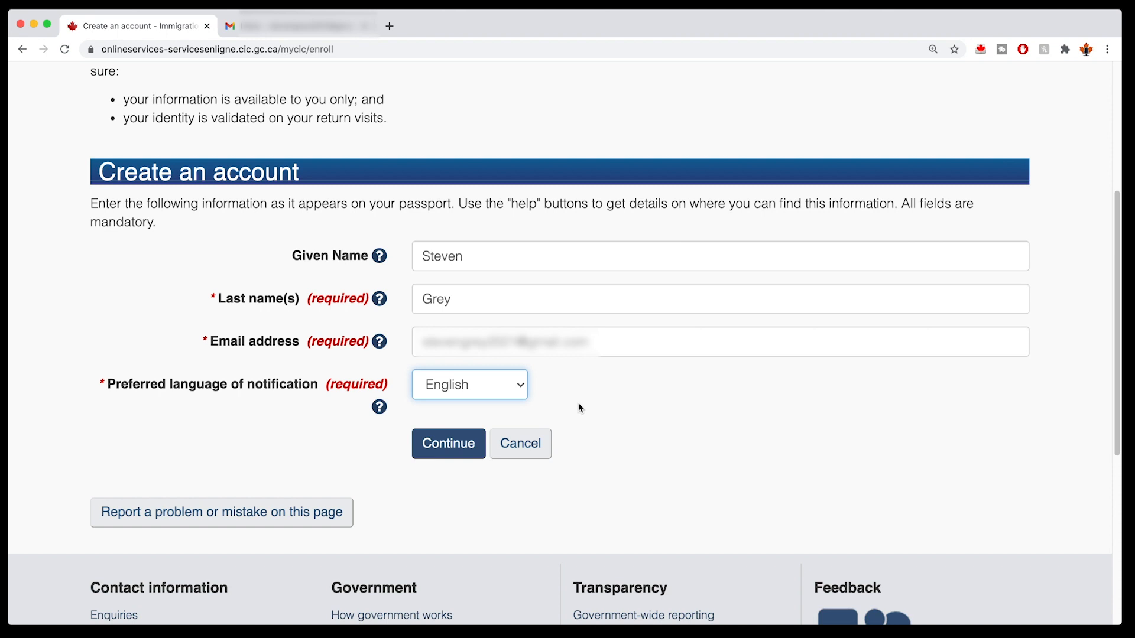
pyautogui.moveTo(447, 322)
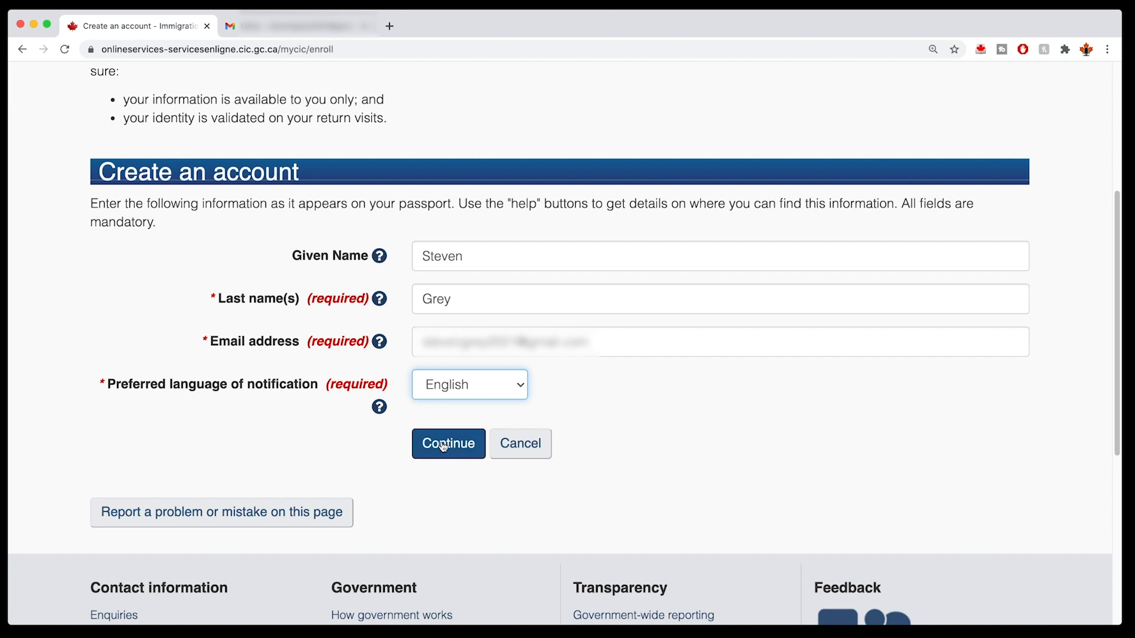
# Submit the account details and review the four security question and answer fields
pyautogui.click(448, 444)
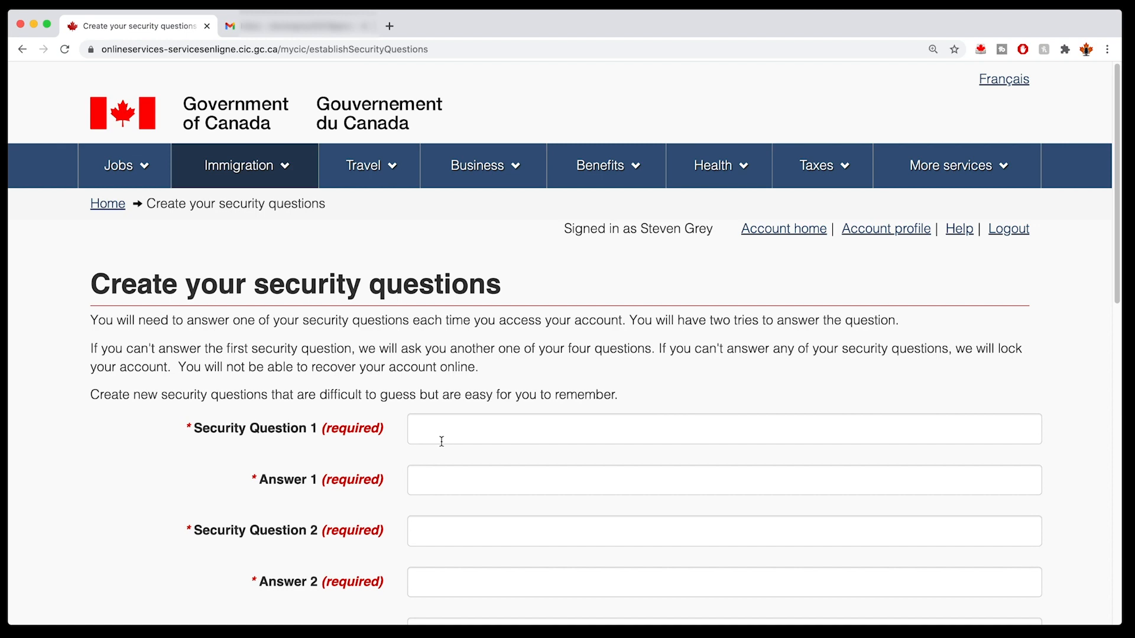
pyautogui.scroll(-3)
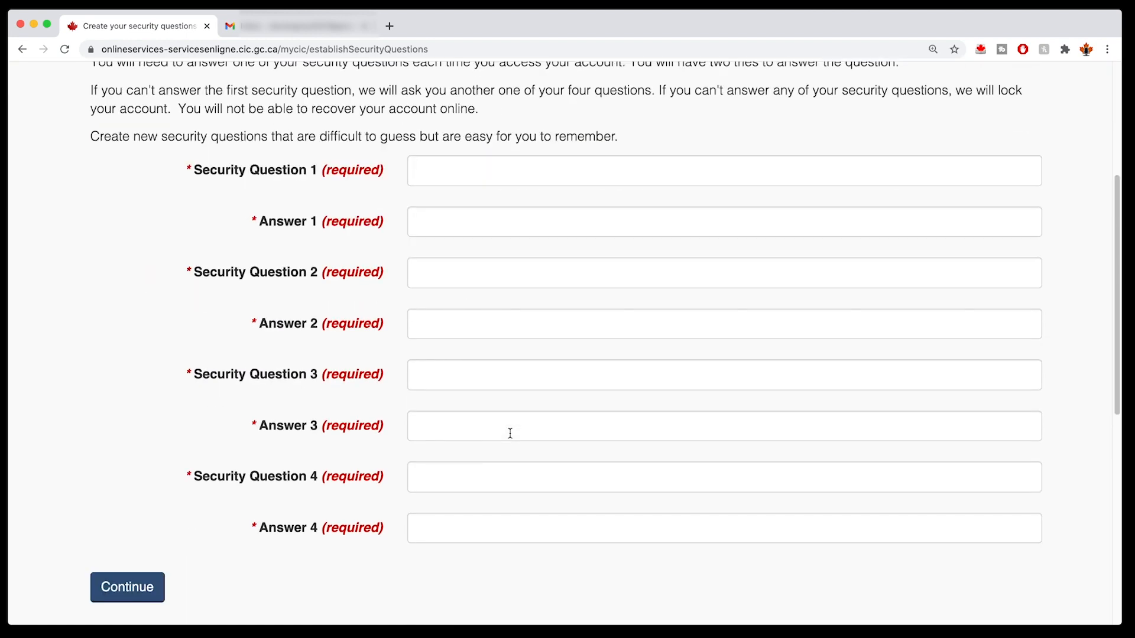
pyautogui.scroll(3)
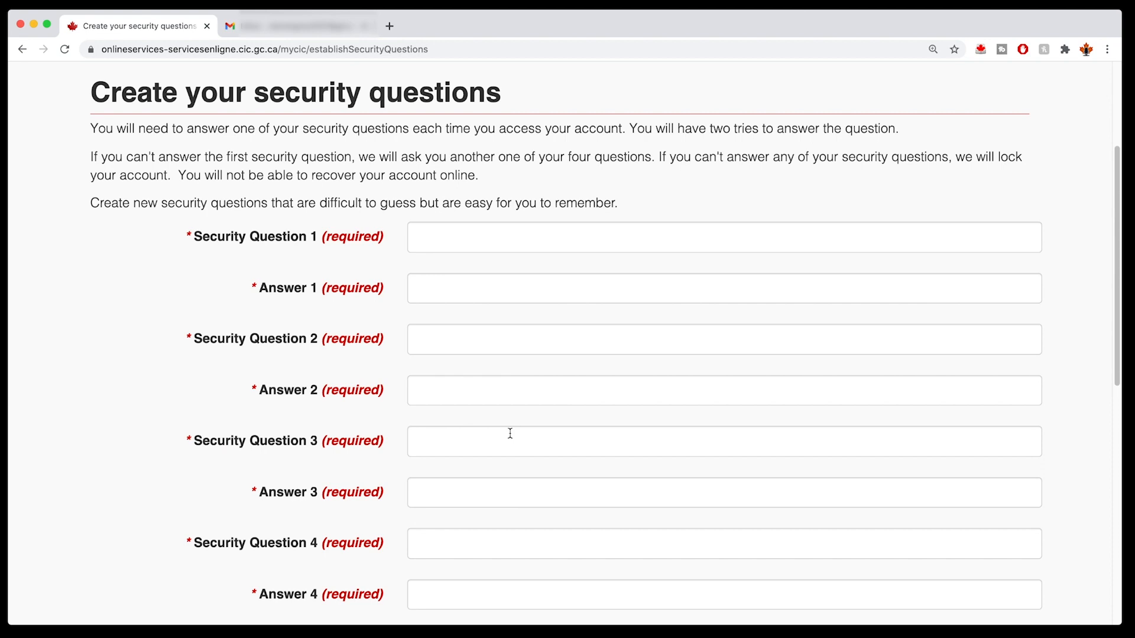
pyautogui.moveTo(511, 437)
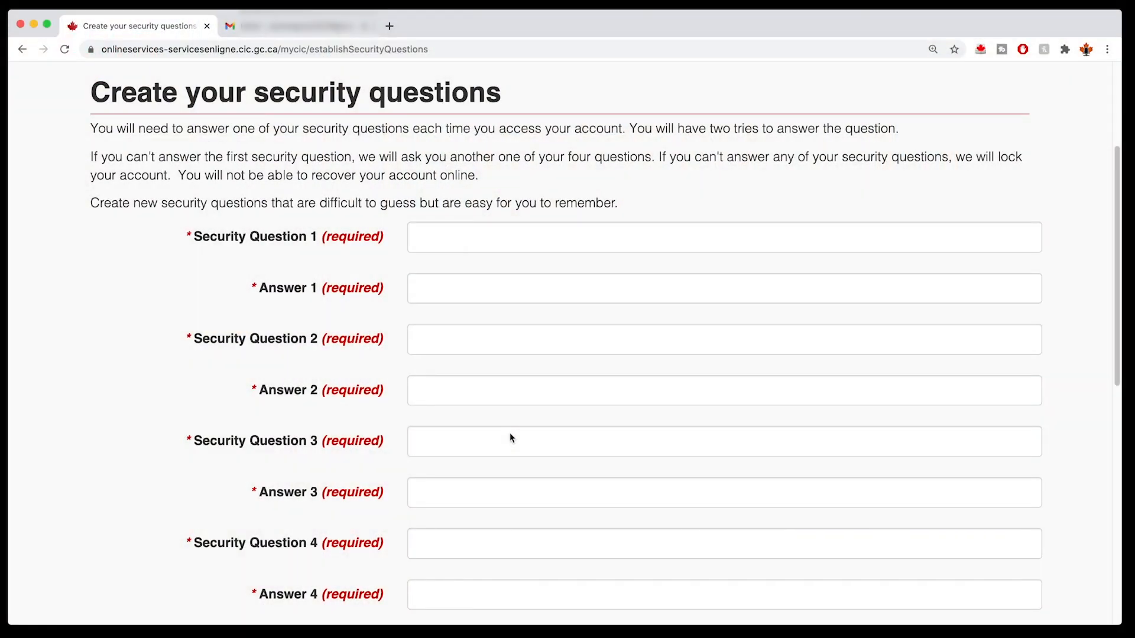
pyautogui.scroll(-3)
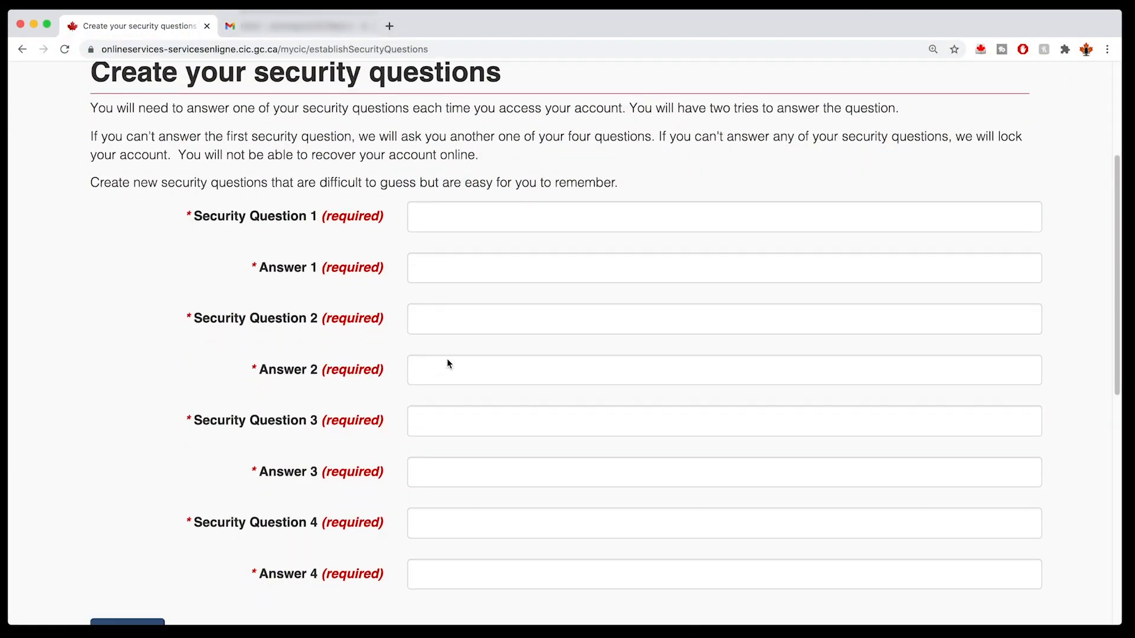
pyautogui.scroll(-3)
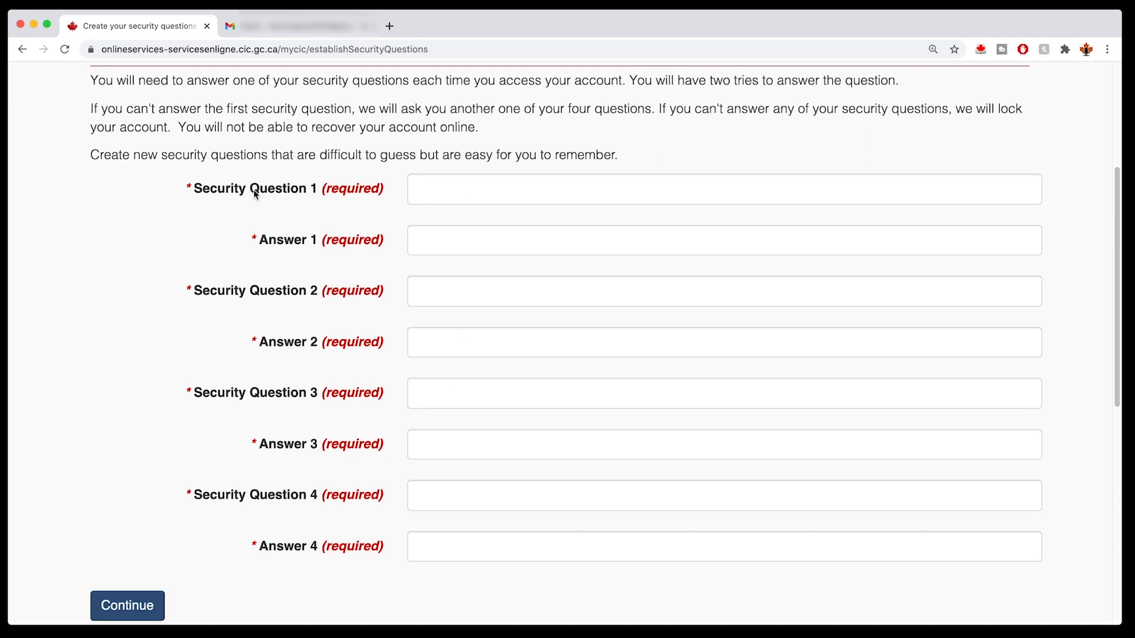
pyautogui.moveTo(290, 346)
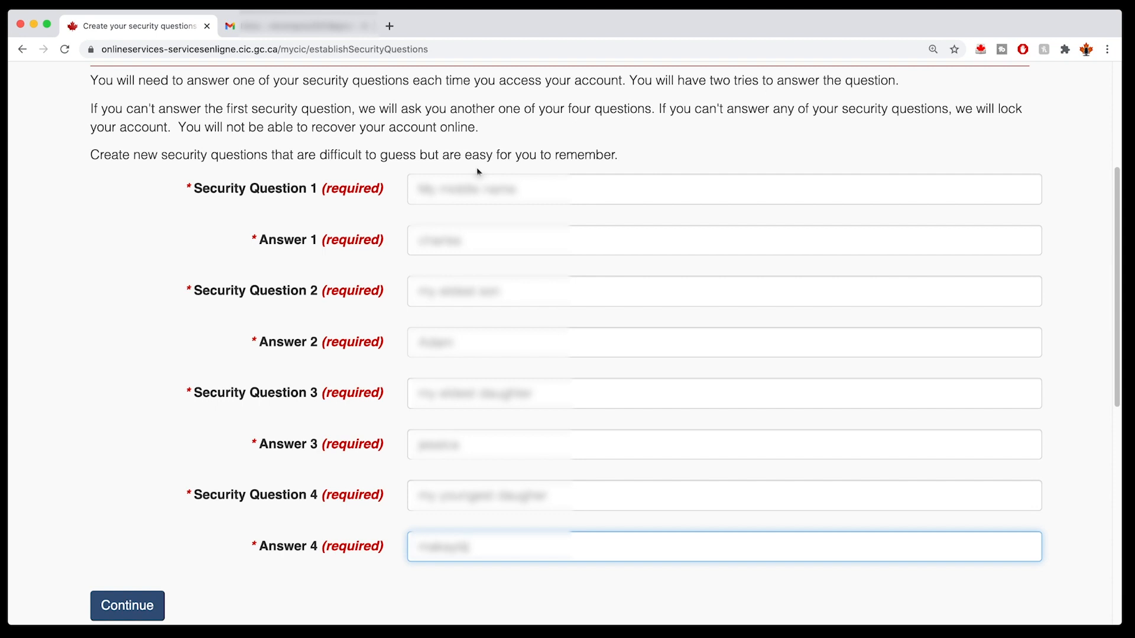
pyautogui.moveTo(125, 234)
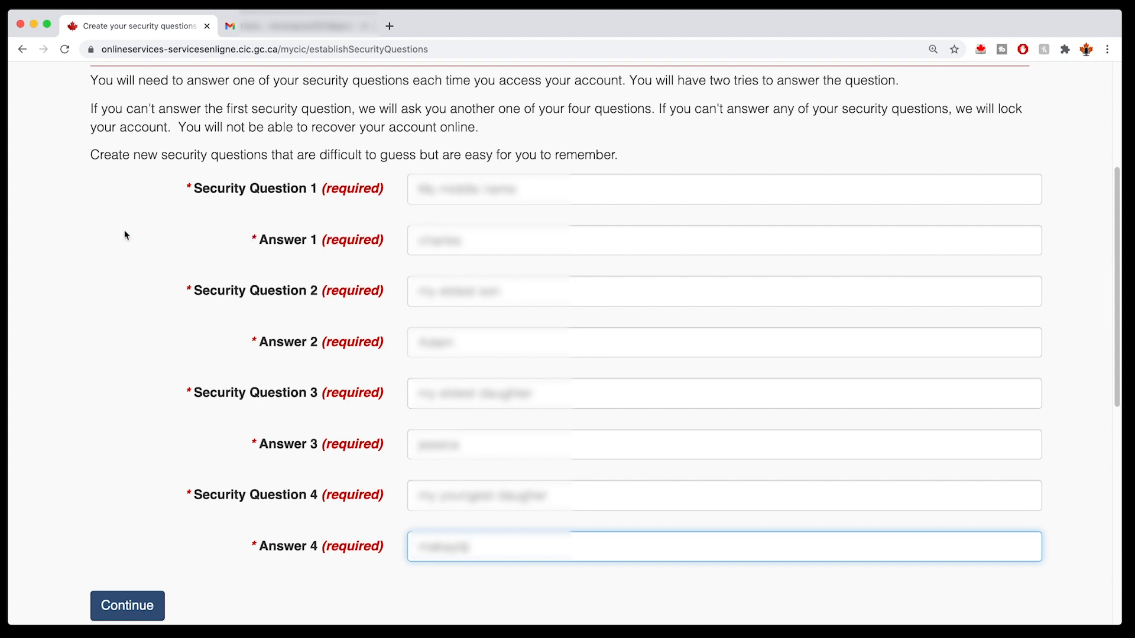
pyautogui.moveTo(137, 239)
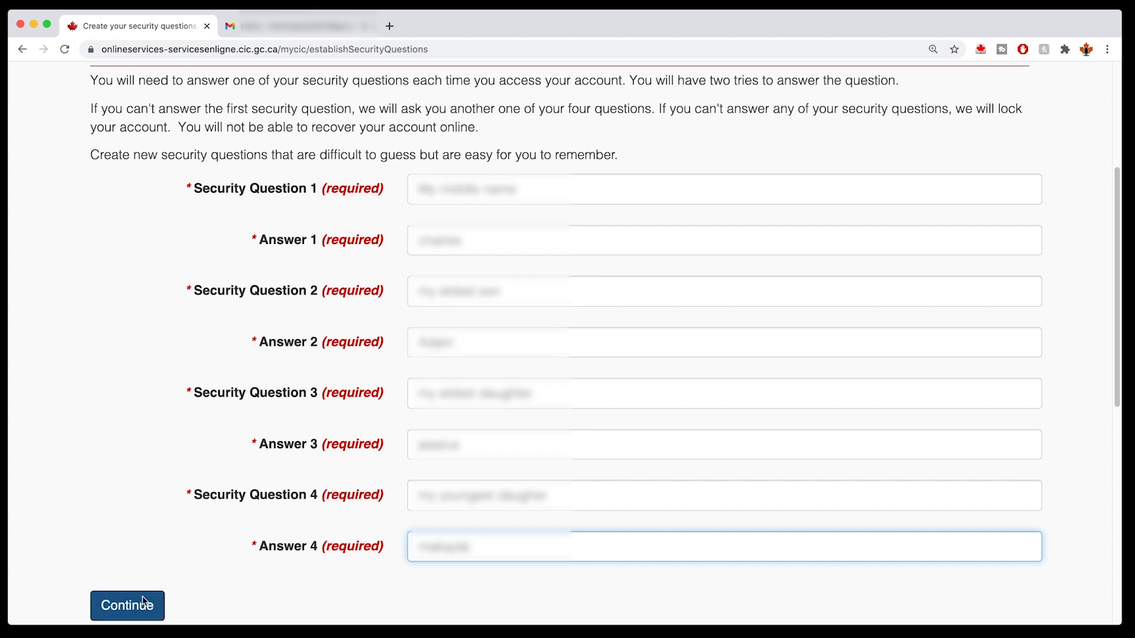
# Save the security questions and reach the account home's Start an application section
pyautogui.click(128, 605)
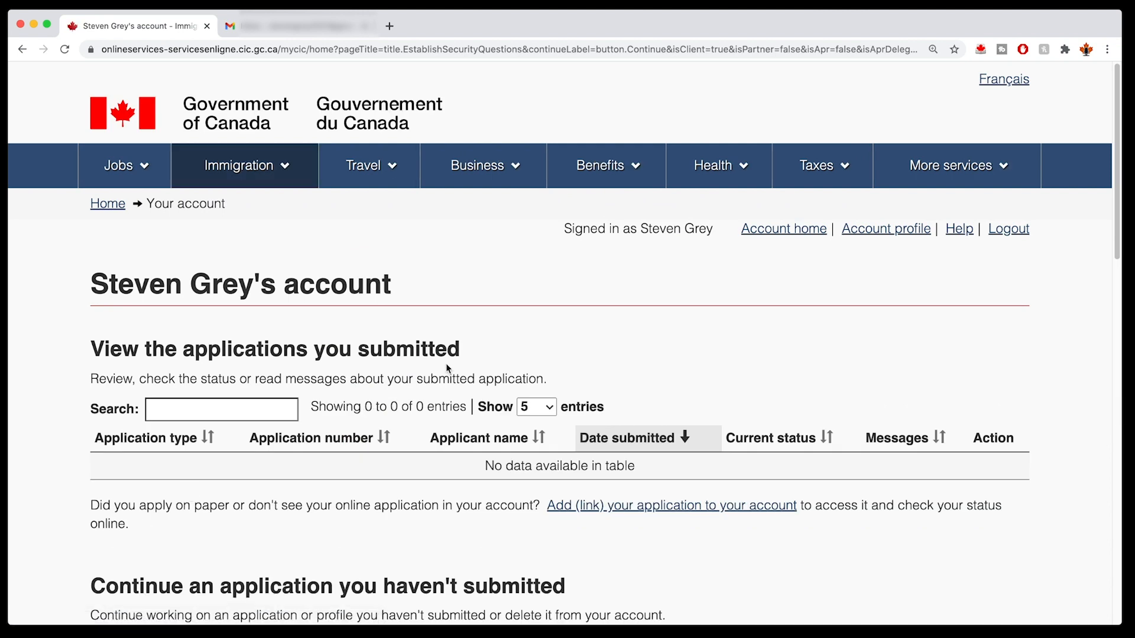
pyautogui.moveTo(572, 345)
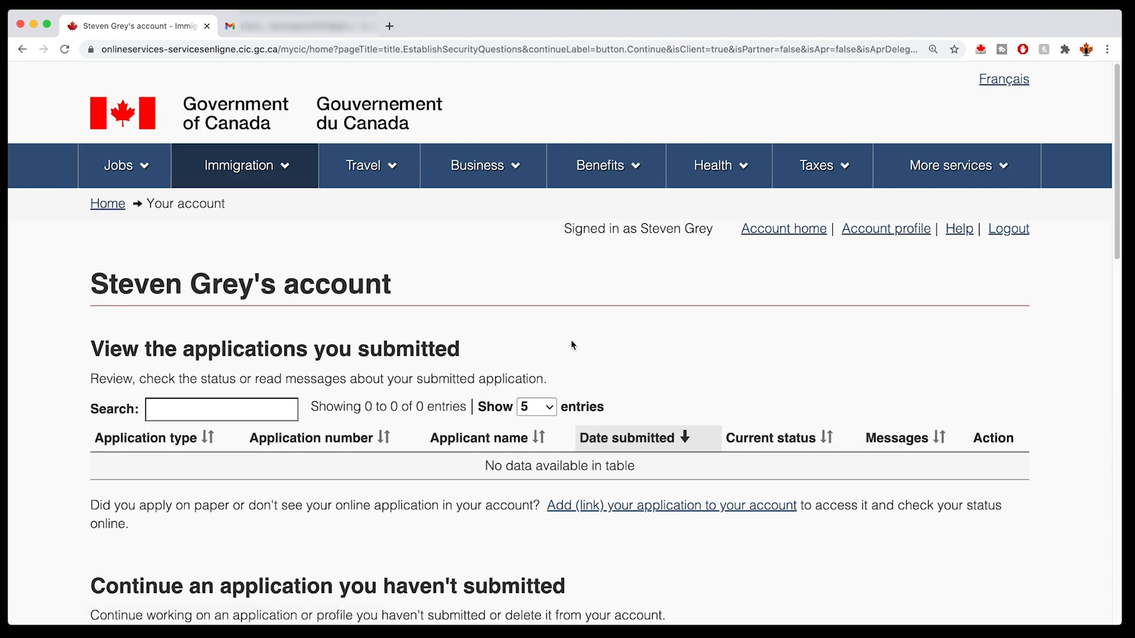
pyautogui.moveTo(559, 331)
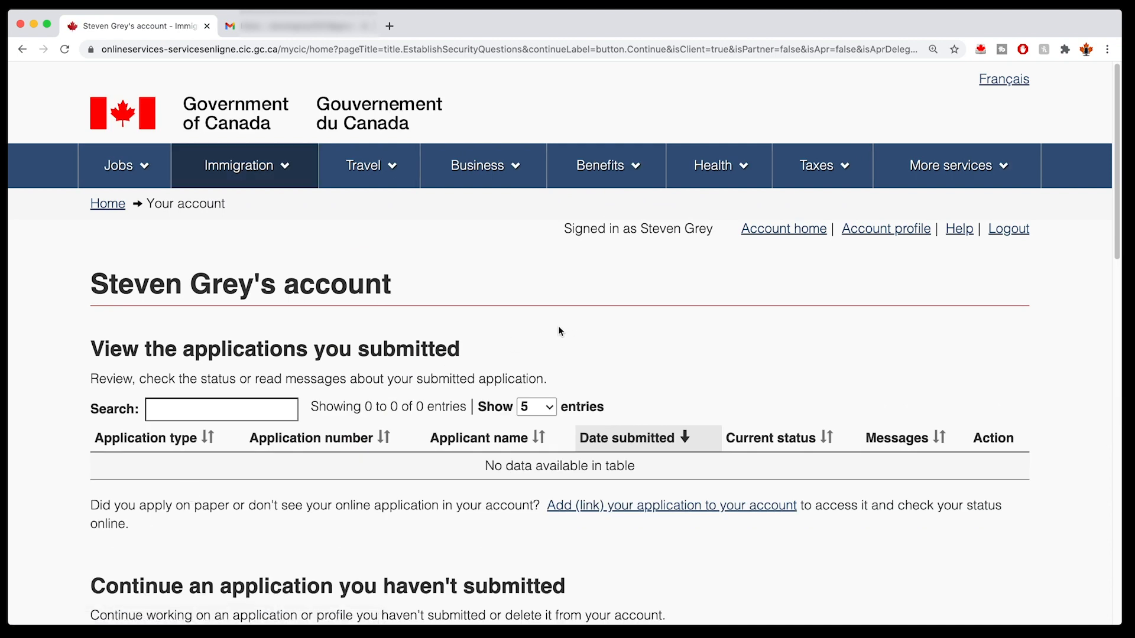
pyautogui.scroll(-3)
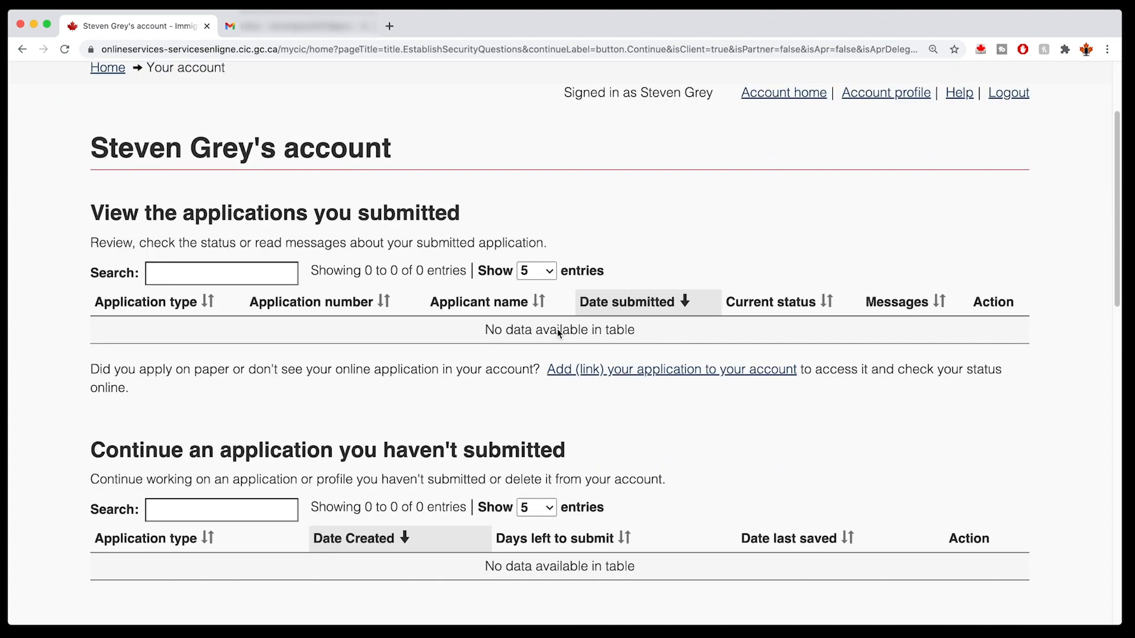
pyautogui.moveTo(472, 386)
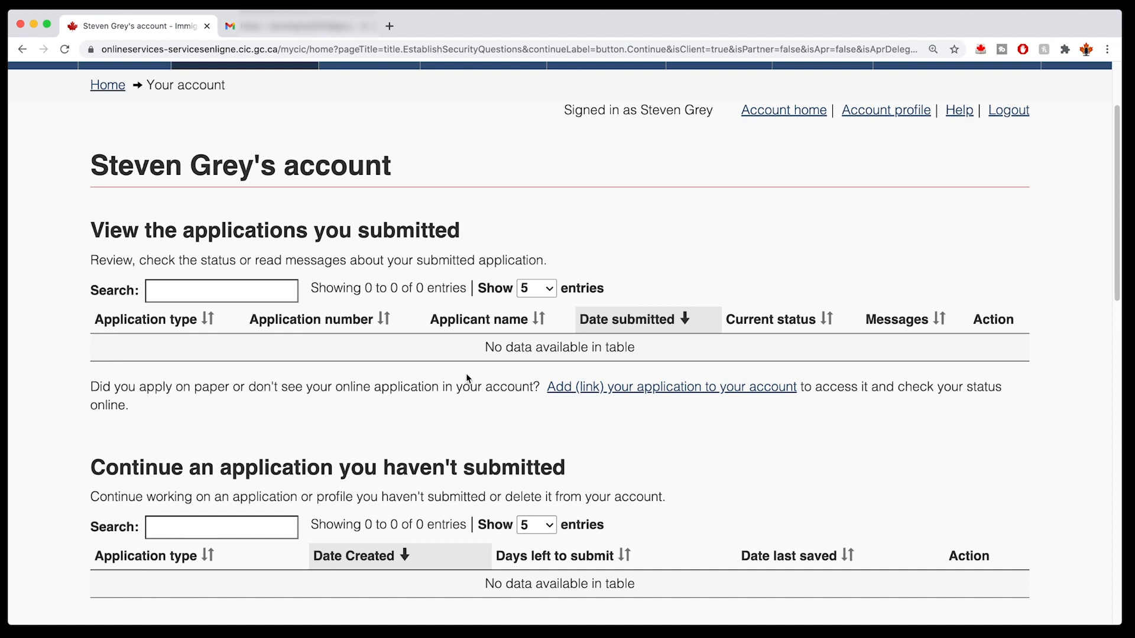
pyautogui.scroll(-3)
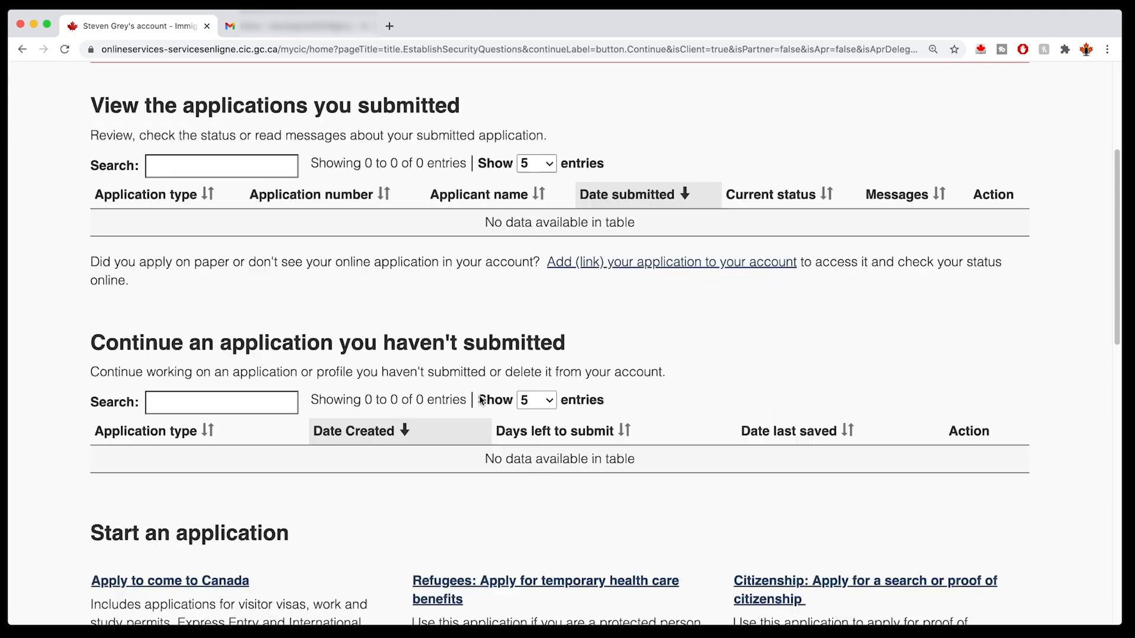
pyautogui.scroll(-3)
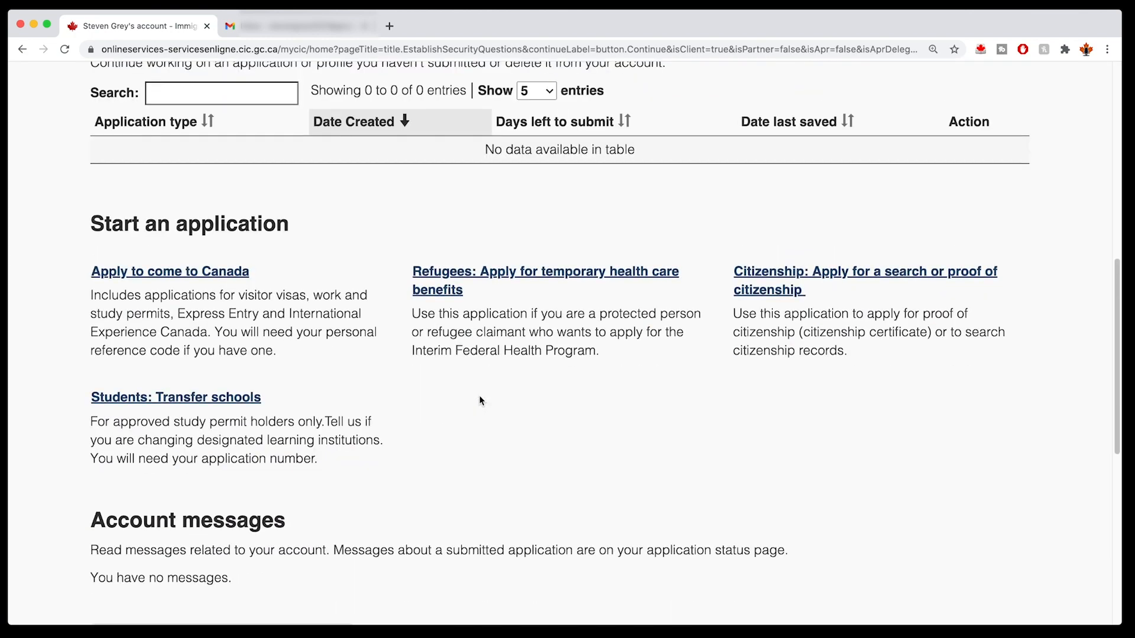
pyautogui.scroll(-3)
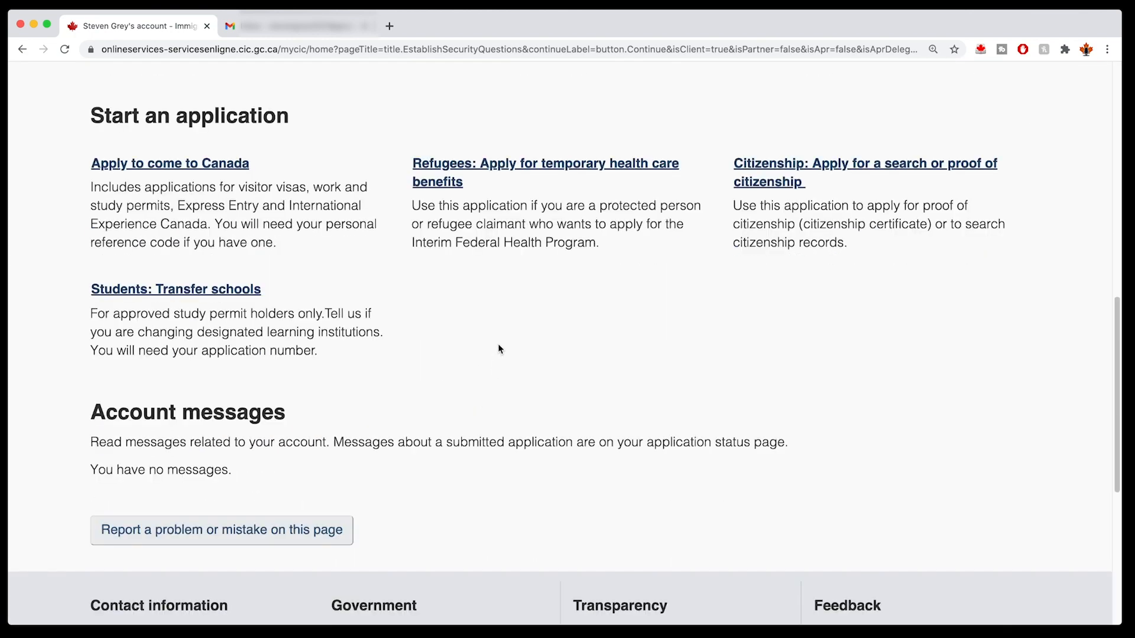
pyautogui.moveTo(470, 313)
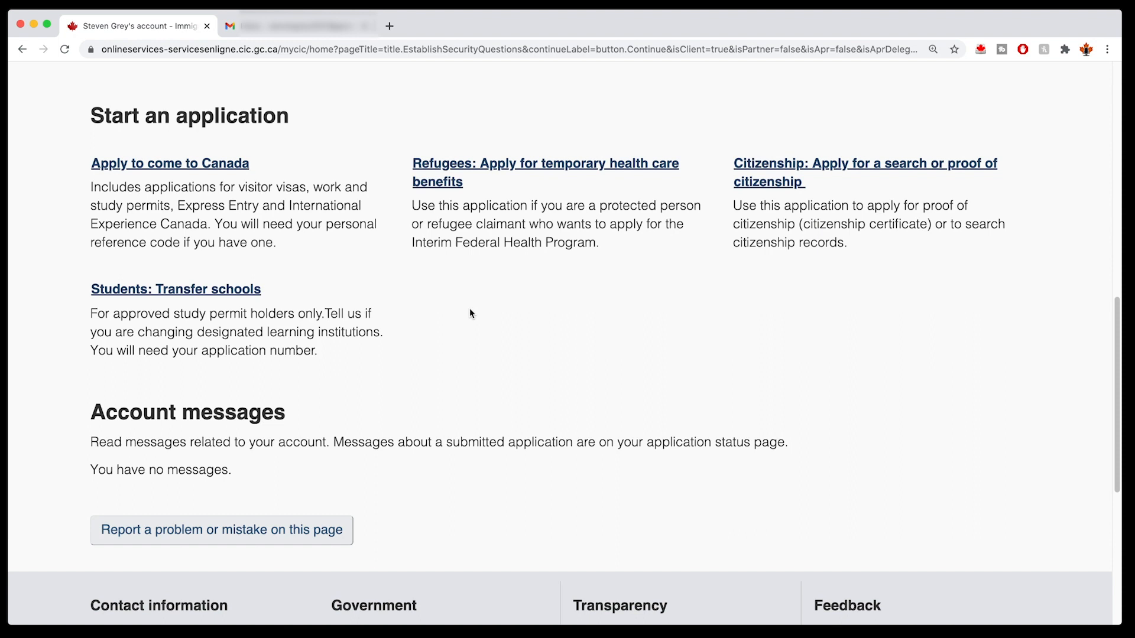
pyautogui.moveTo(102, 116)
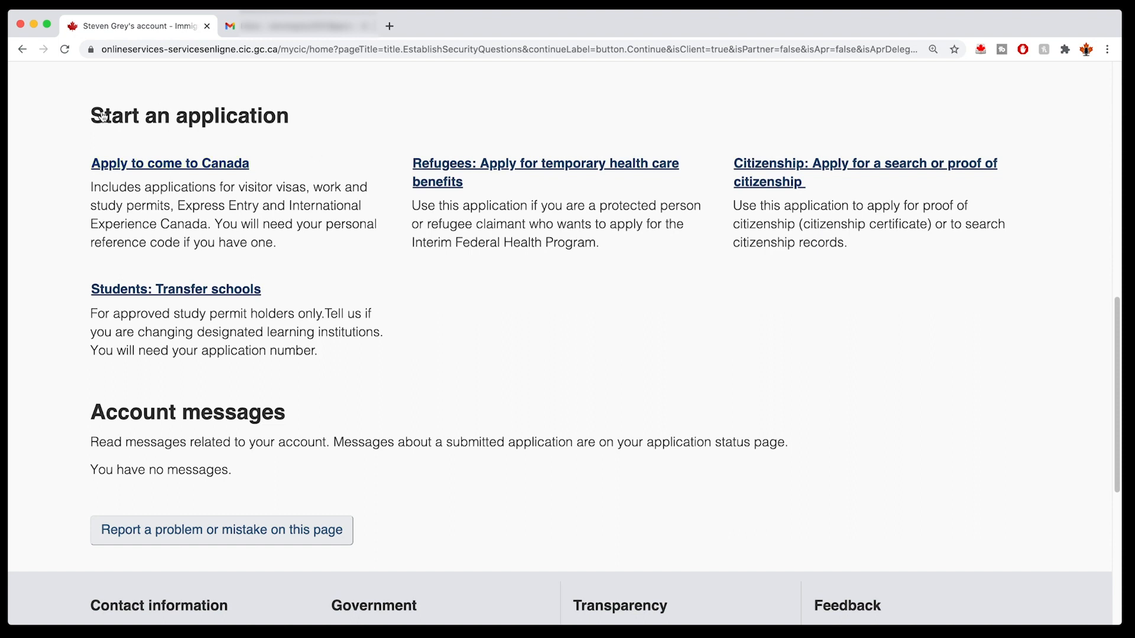
pyautogui.tripleClick(189, 115)
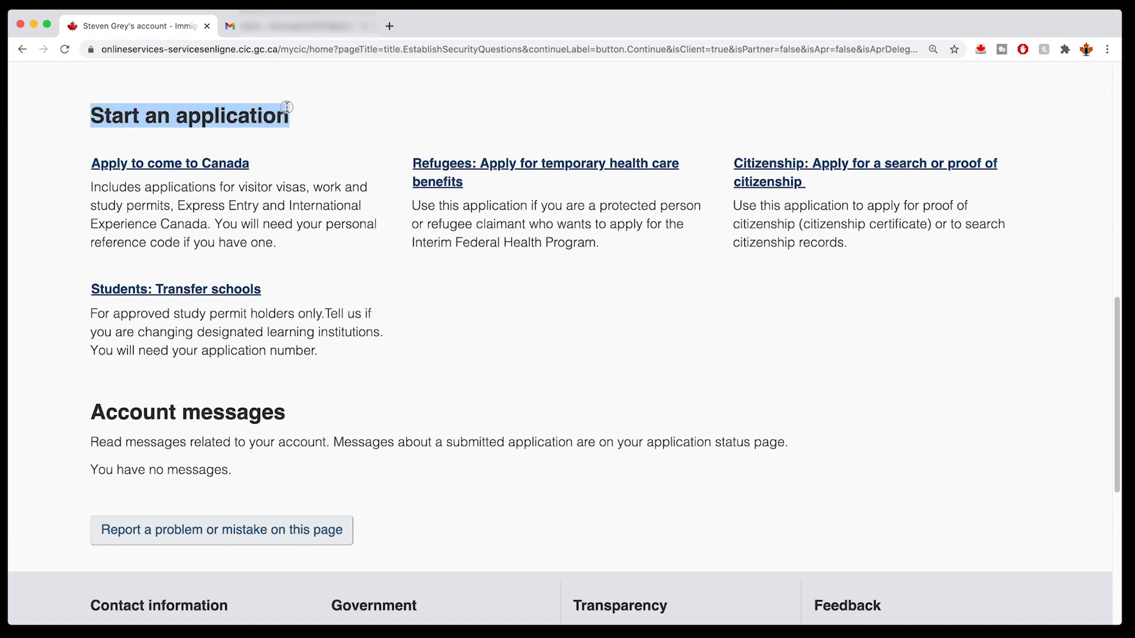
pyautogui.moveTo(166, 166)
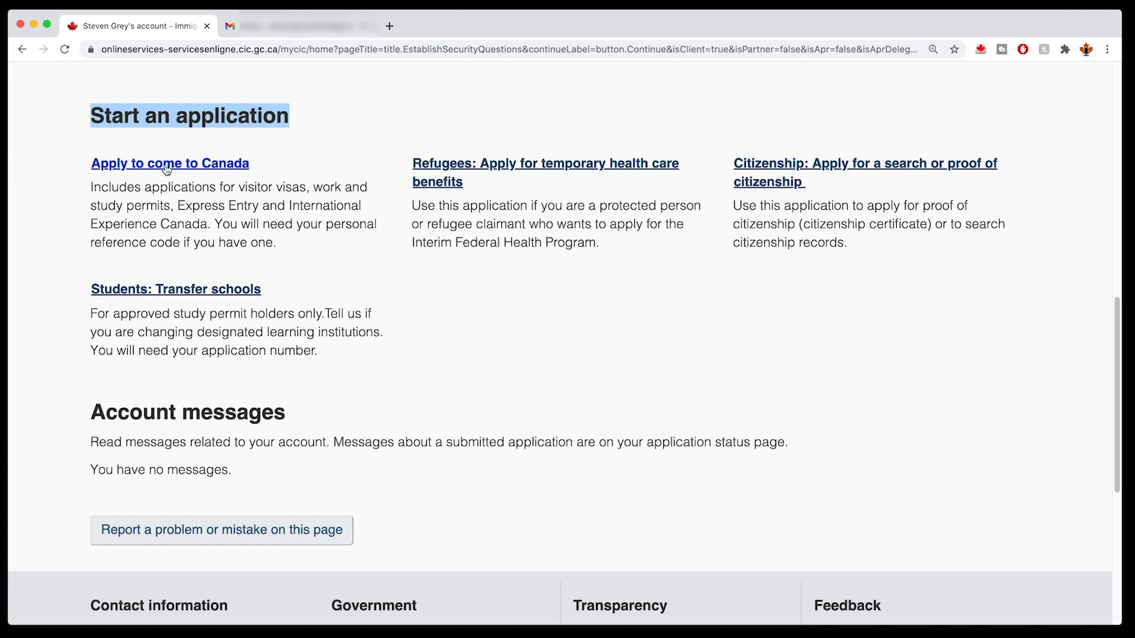
pyautogui.moveTo(201, 169)
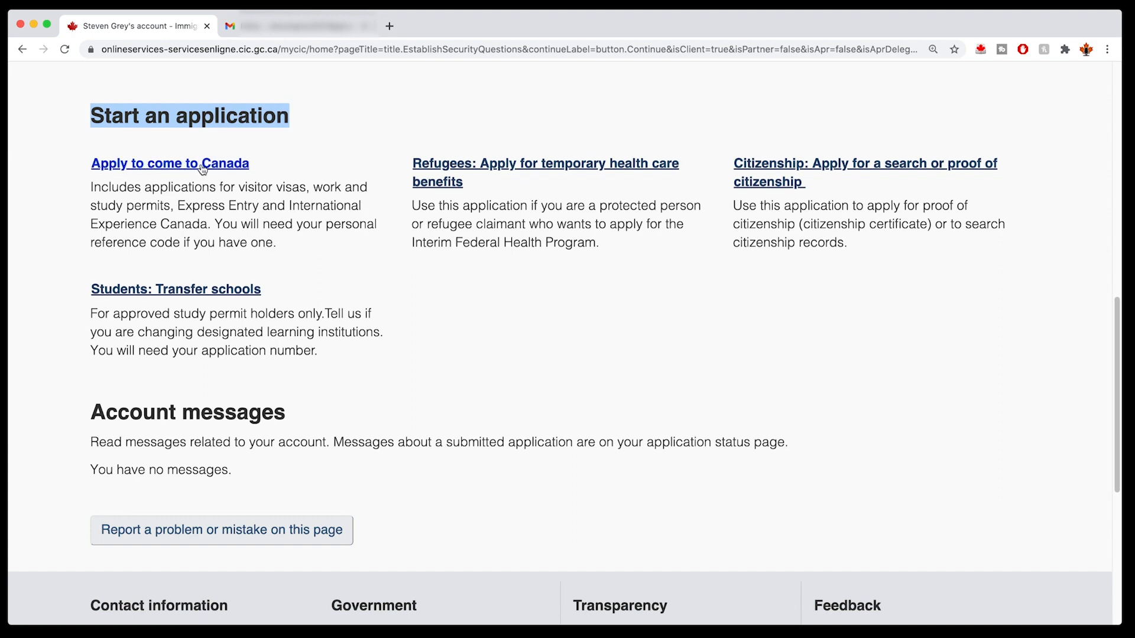